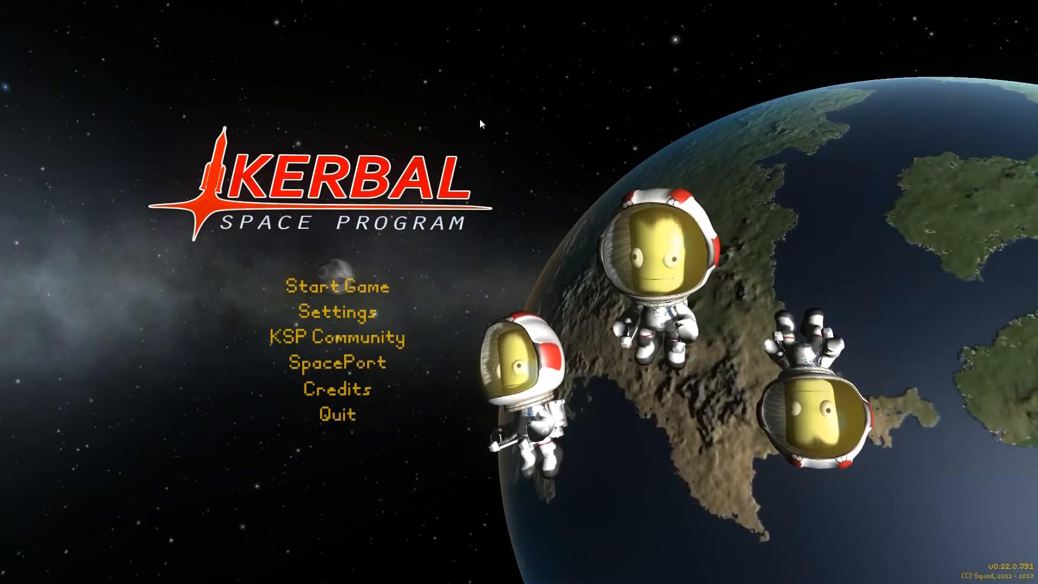
Resume the most recent saved game from the Continue Saved Game list.
{"action": "left_click", "coordinate": [335, 286]}
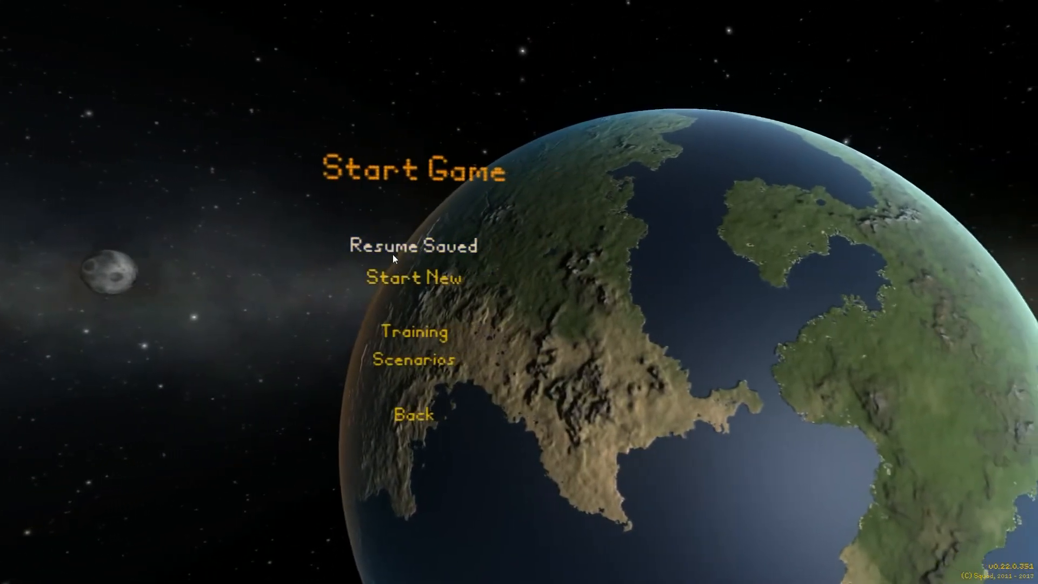
{"action": "left_click", "coordinate": [414, 247]}
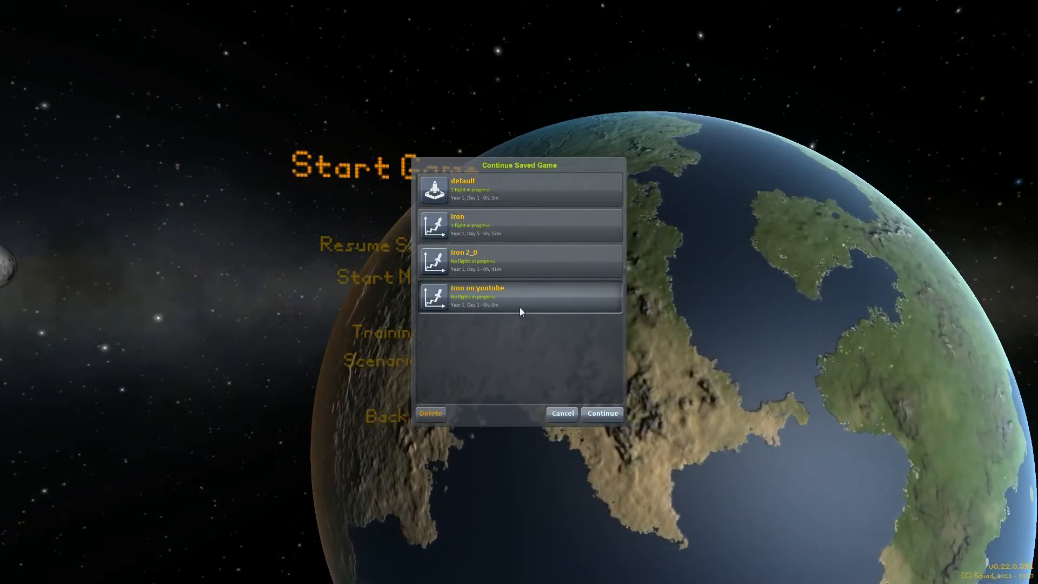
{"action": "left_click", "coordinate": [602, 413]}
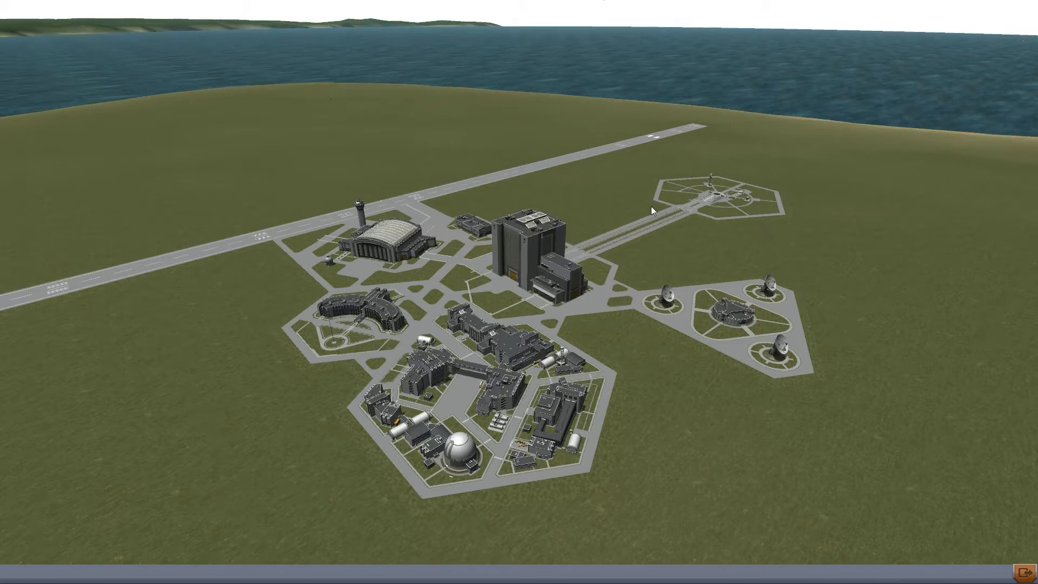
{"action": "mouse_move", "coordinate": [543, 249]}
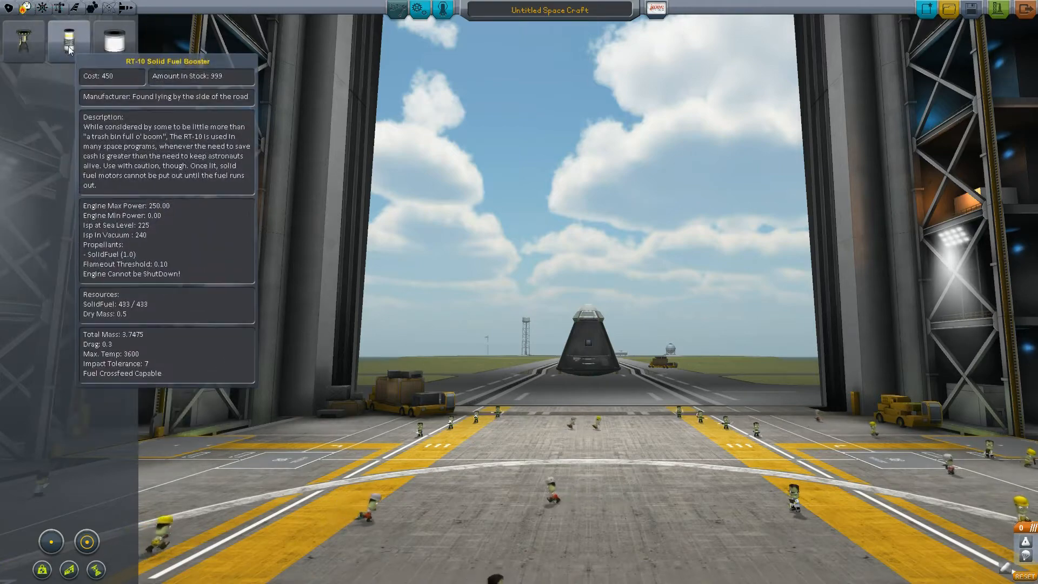
Attach an RT-10 Solid Fuel Booster beneath the command pod.
{"action": "left_click", "coordinate": [67, 40]}
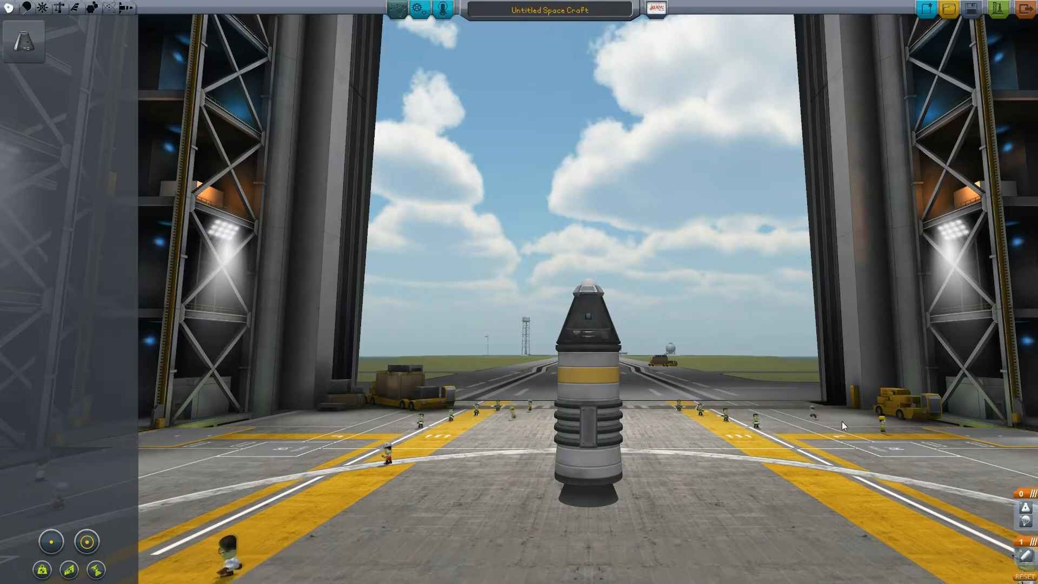
{"action": "mouse_move", "coordinate": [802, 94]}
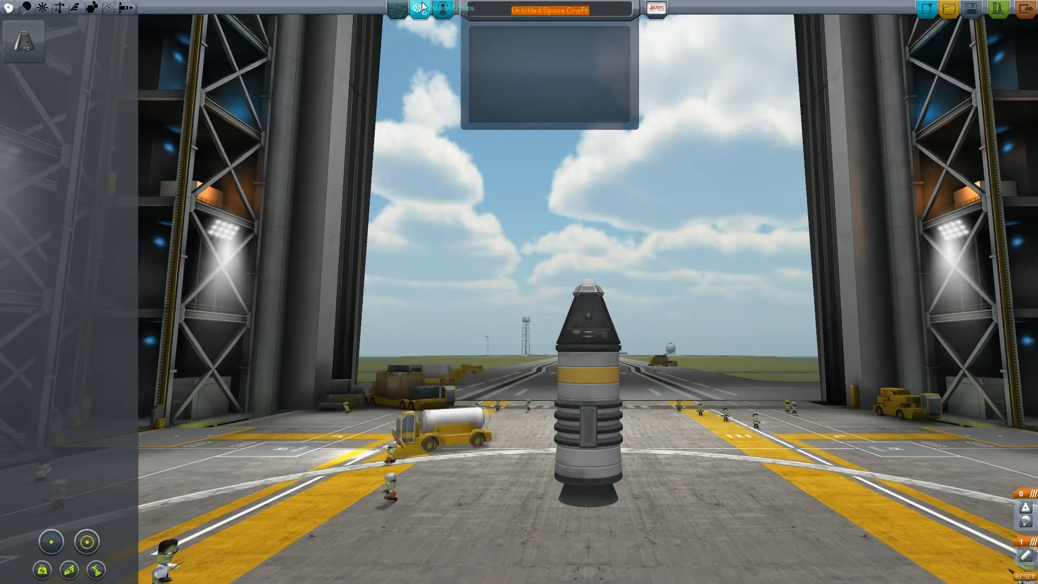
{"action": "type", "text": "tes"}
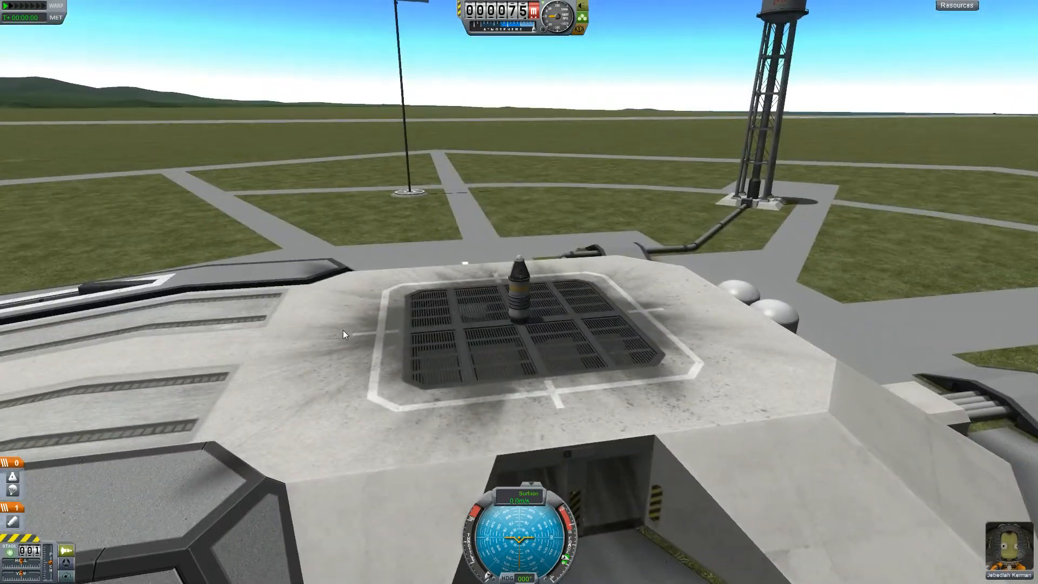
{"action": "key", "text": "m"}
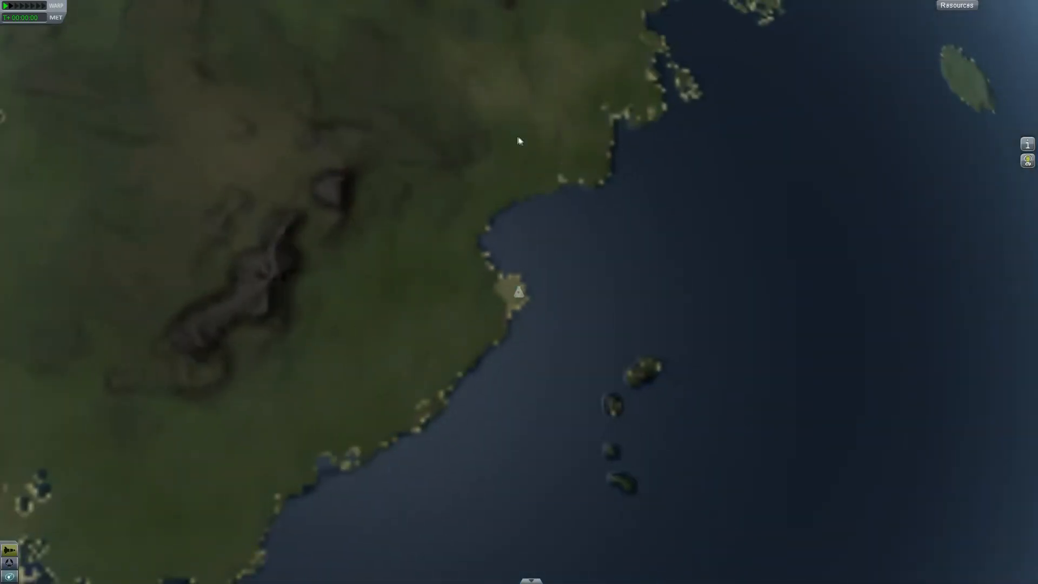
{"action": "scroll", "scroll_direction": "down", "scroll_amount": 3}
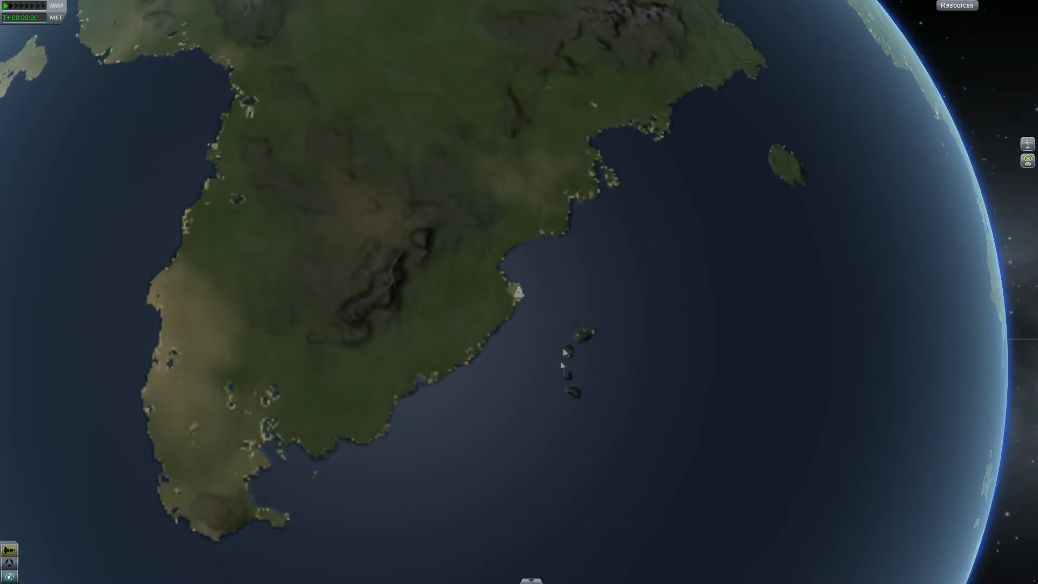
{"action": "mouse_move", "coordinate": [842, 285]}
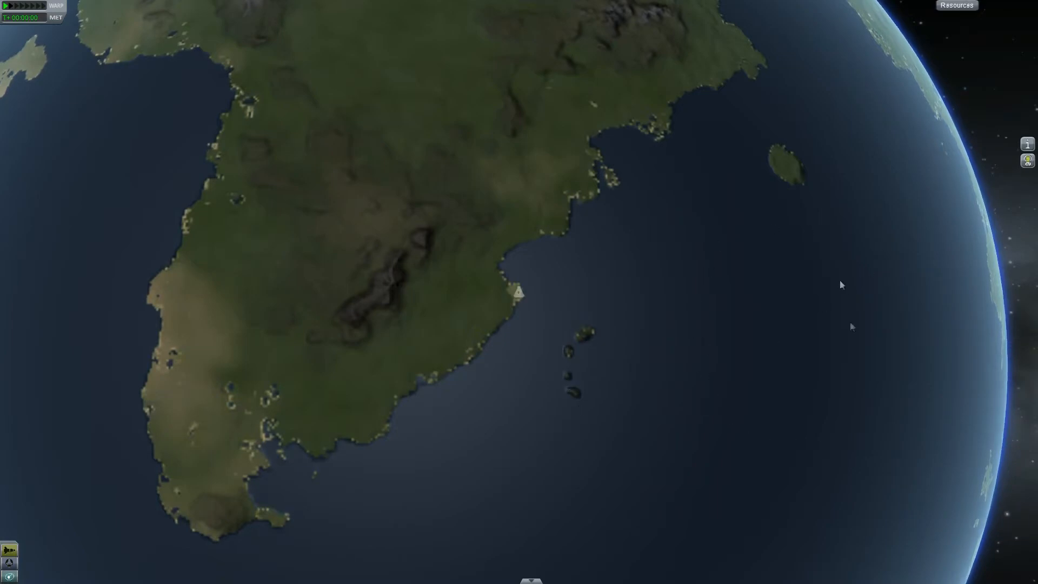
{"action": "scroll", "scroll_direction": "down", "scroll_amount": 3}
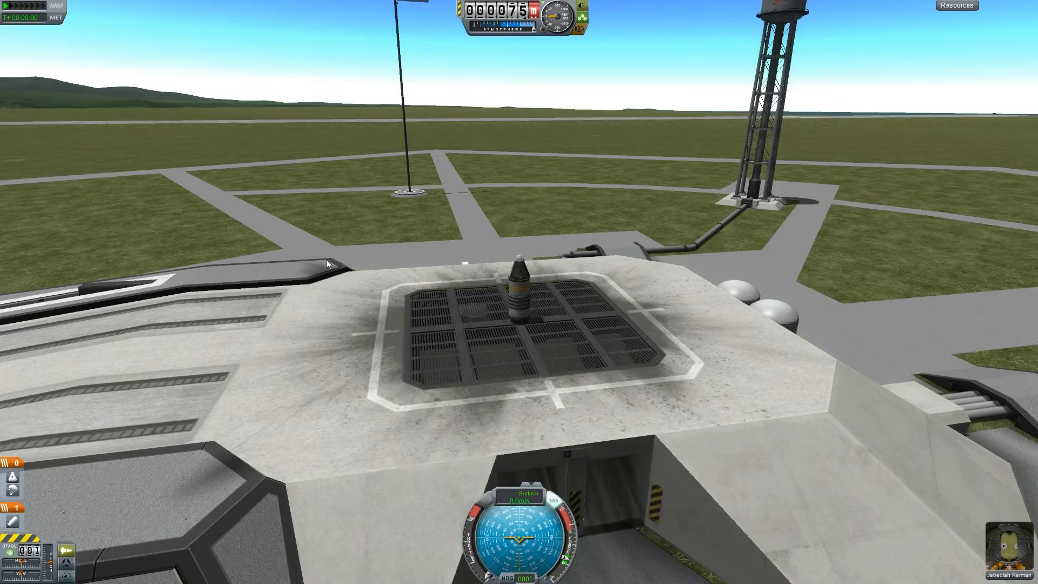
Fire the first stage to launch the rocket.
{"action": "key", "text": "space"}
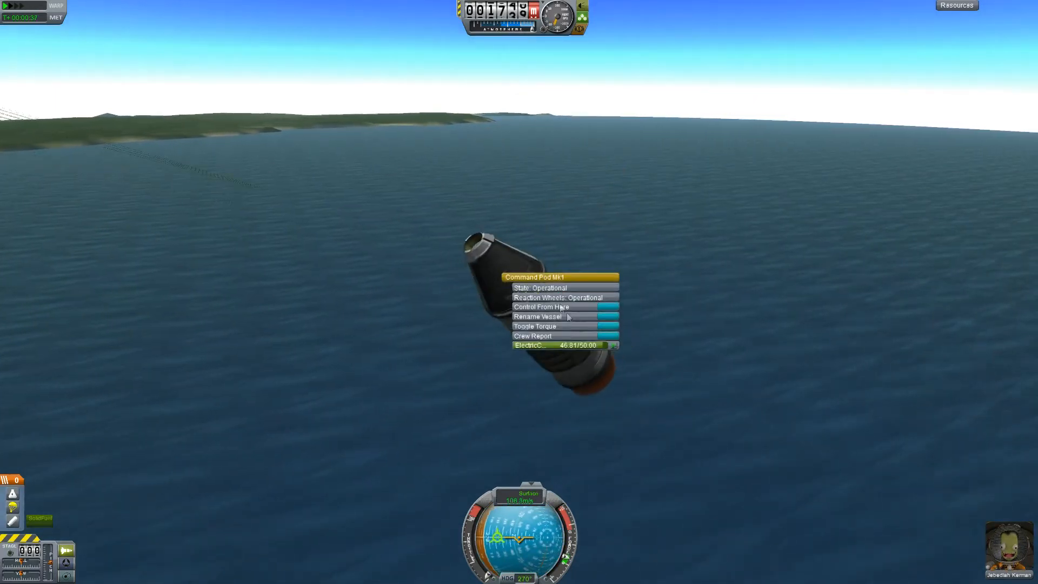
Close the command pod's menu before deploying the parachute.
{"action": "left_click", "coordinate": [533, 335]}
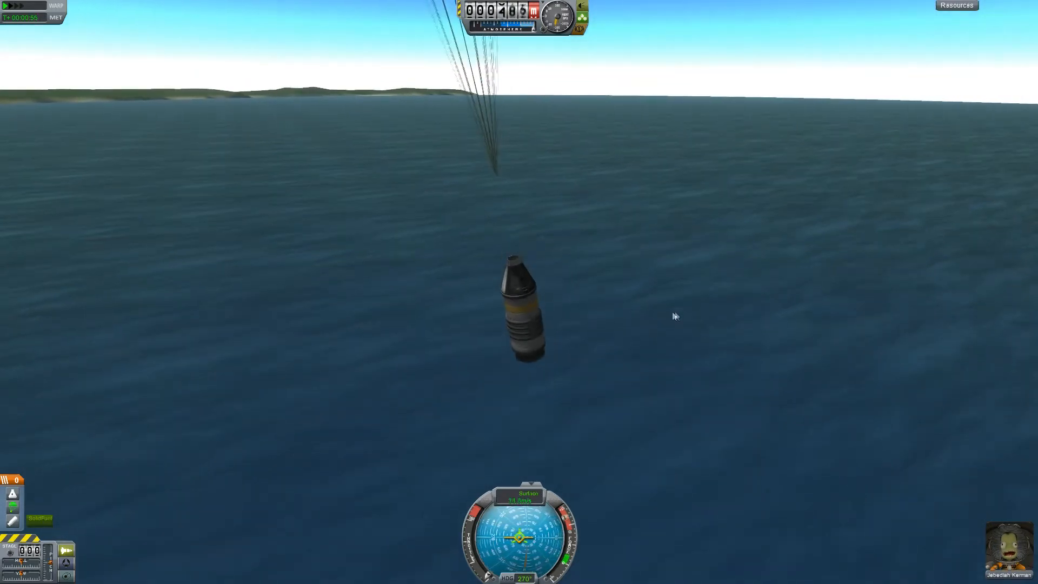
{"action": "mouse_move", "coordinate": [519, 277]}
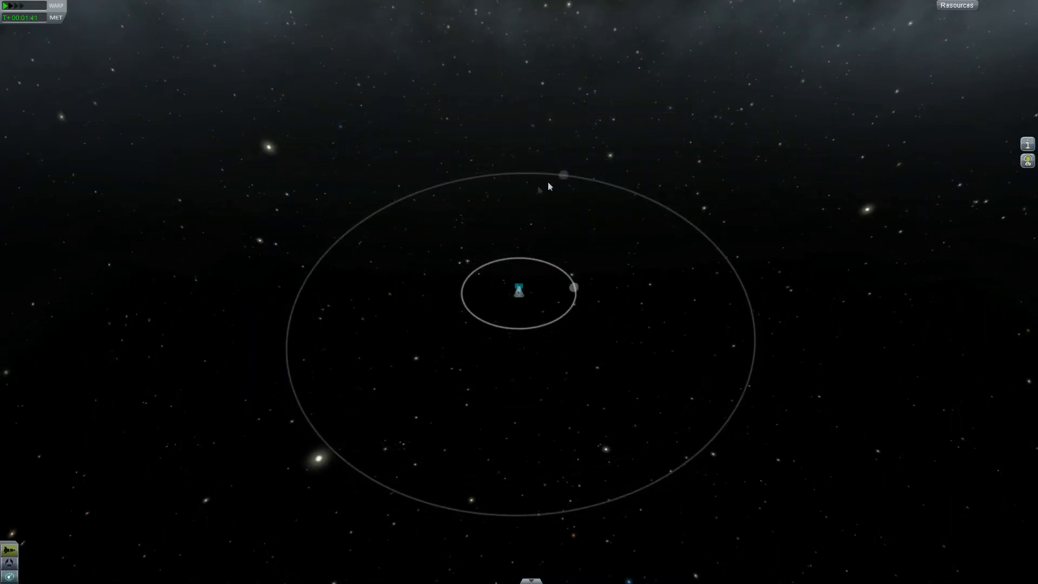
{"action": "mouse_move", "coordinate": [547, 298]}
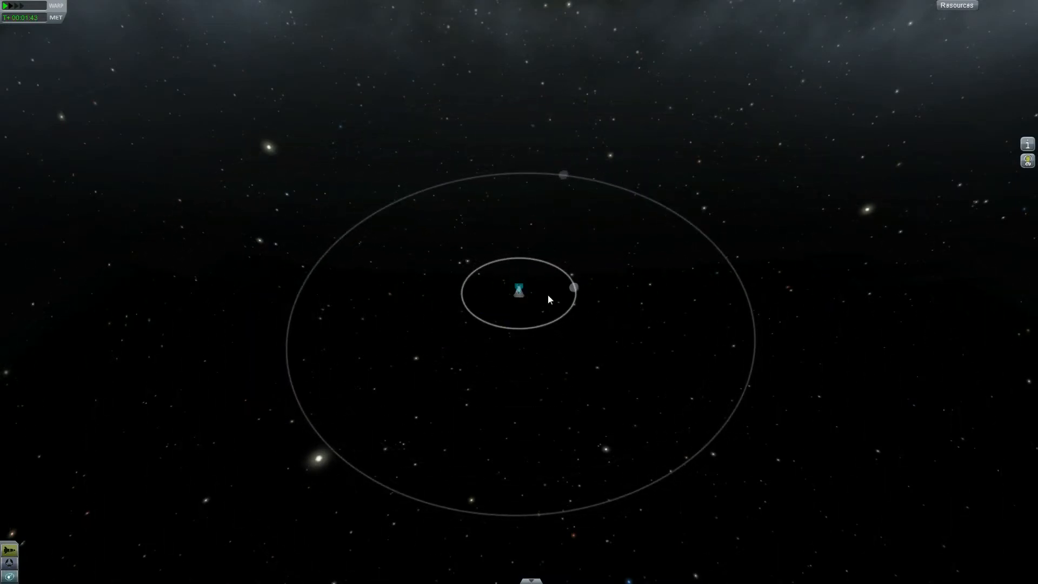
{"action": "mouse_move", "coordinate": [571, 178]}
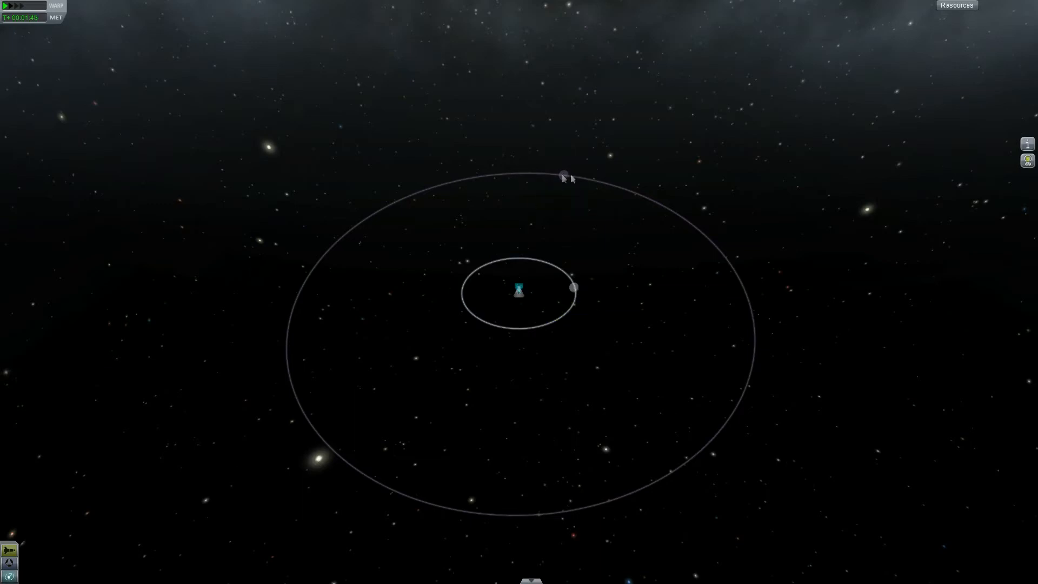
{"action": "mouse_move", "coordinate": [582, 179]}
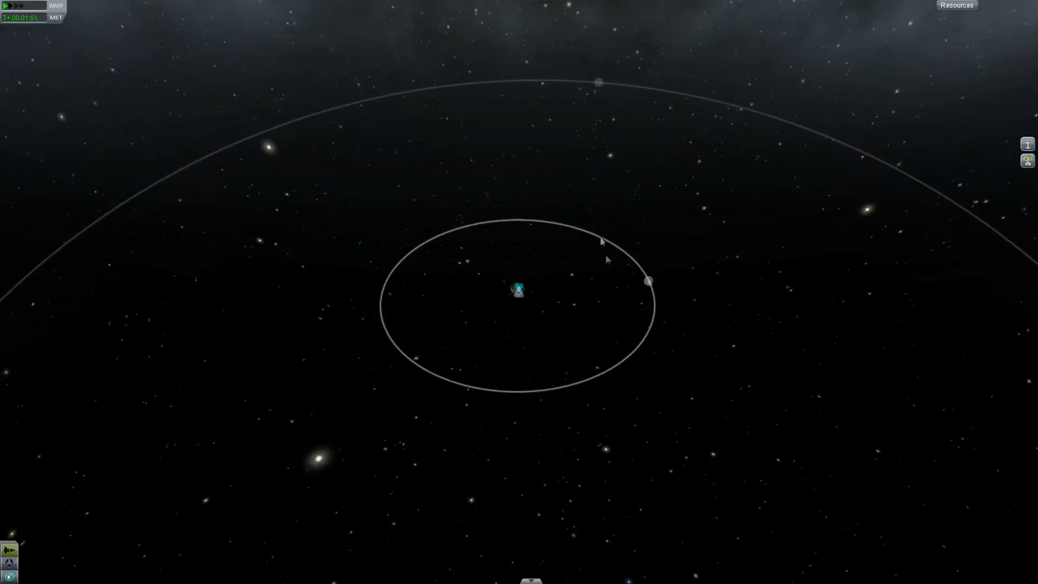
{"action": "mouse_move", "coordinate": [648, 284]}
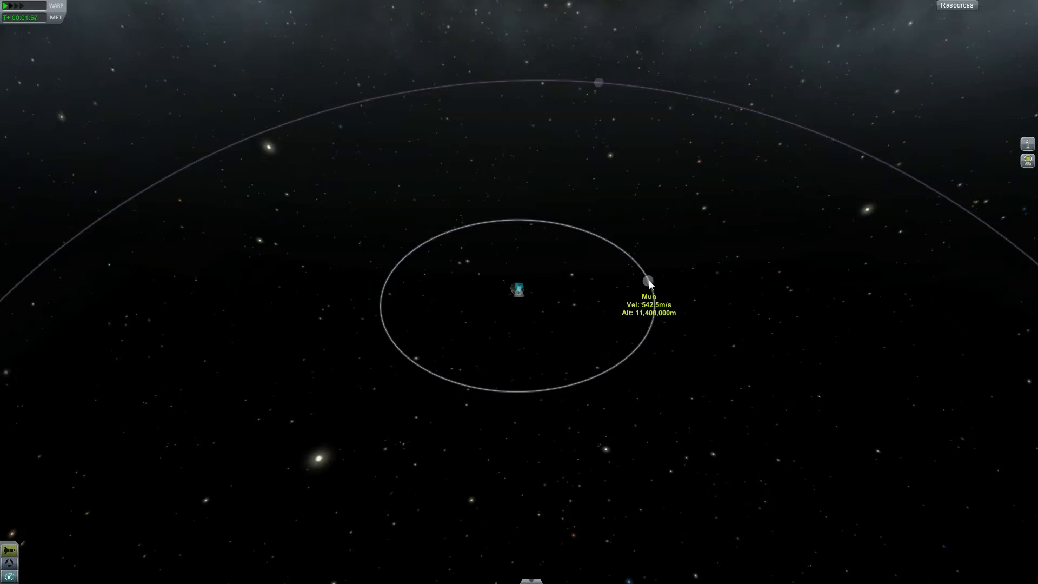
{"action": "mouse_move", "coordinate": [701, 261]}
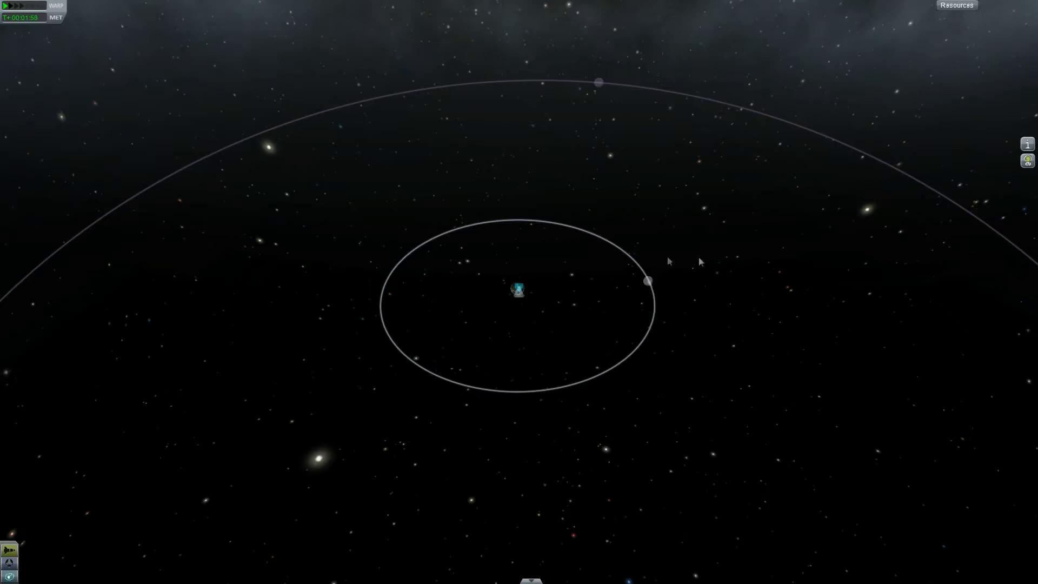
{"action": "mouse_move", "coordinate": [706, 345]}
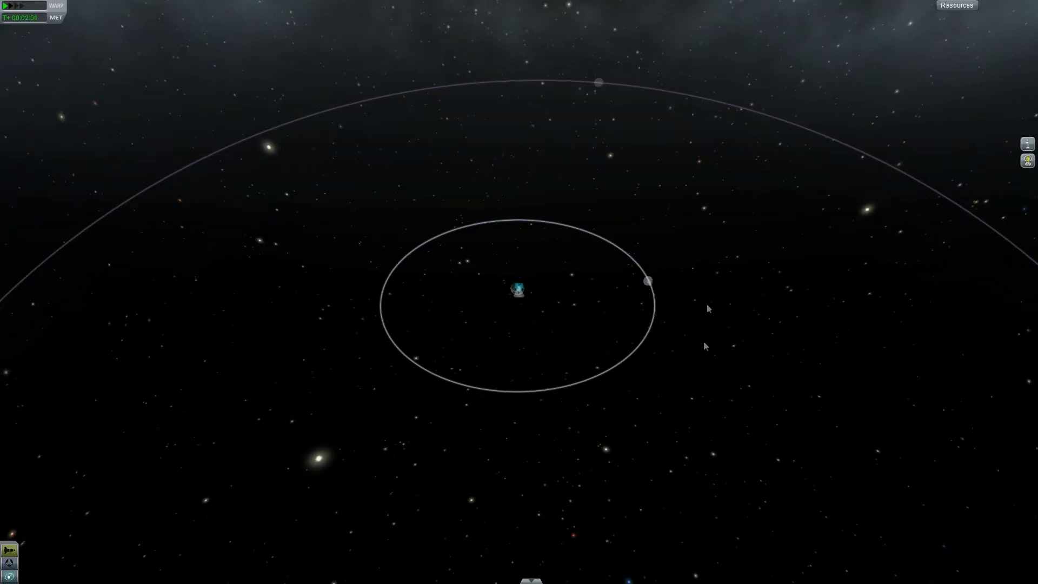
{"action": "mouse_move", "coordinate": [649, 280]}
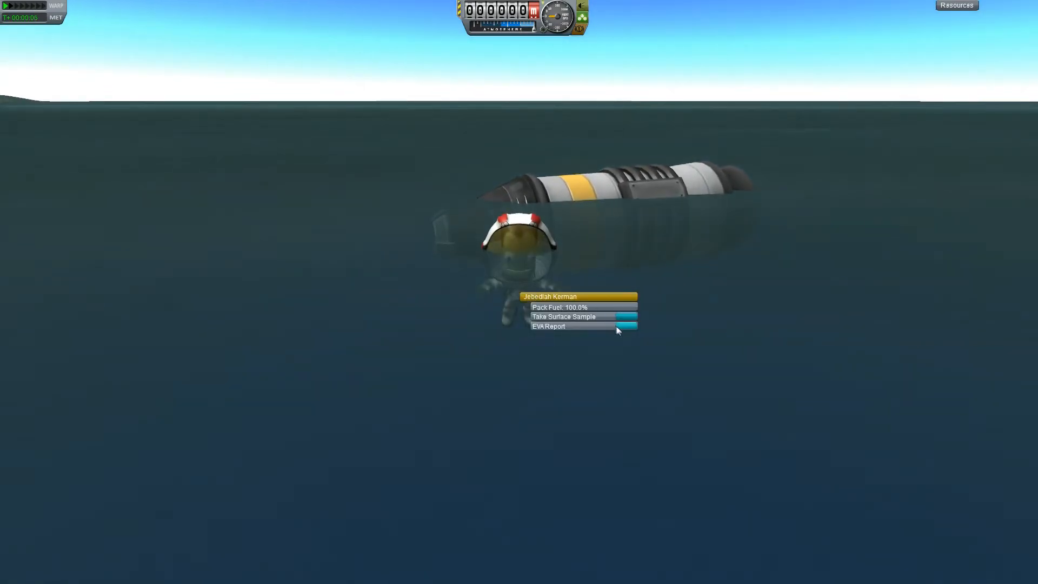
Collect an EVA report and a surface sample of Kerbin's water, then dismiss the science summary.
{"action": "left_click", "coordinate": [548, 326]}
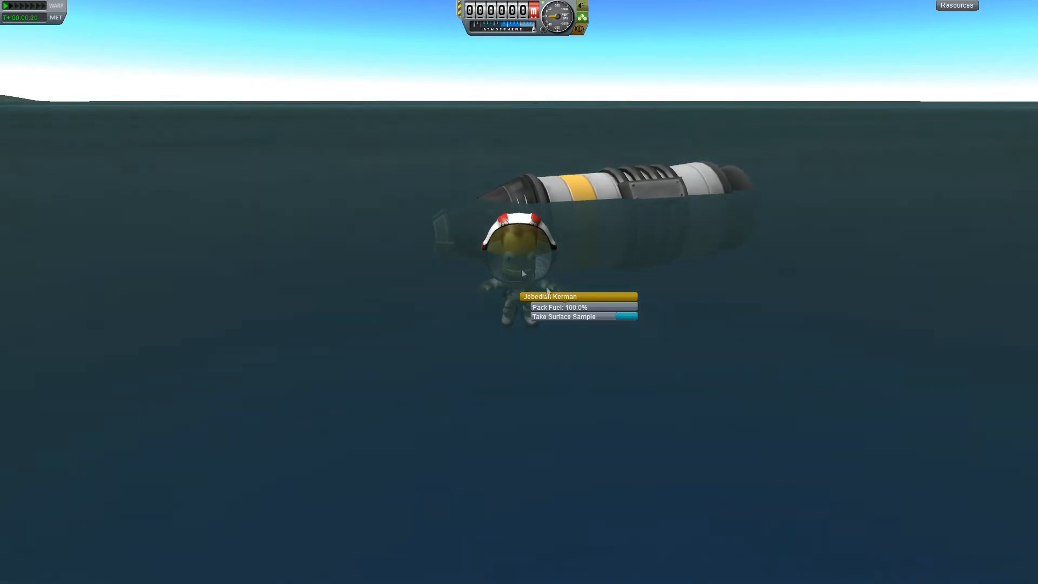
{"action": "left_click", "coordinate": [564, 316]}
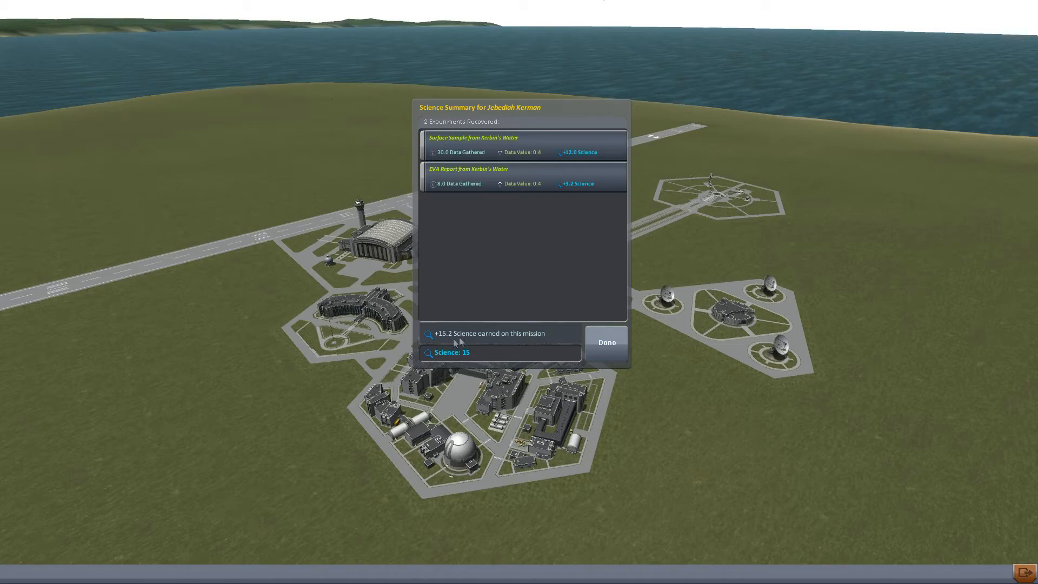
{"action": "left_click", "coordinate": [605, 343]}
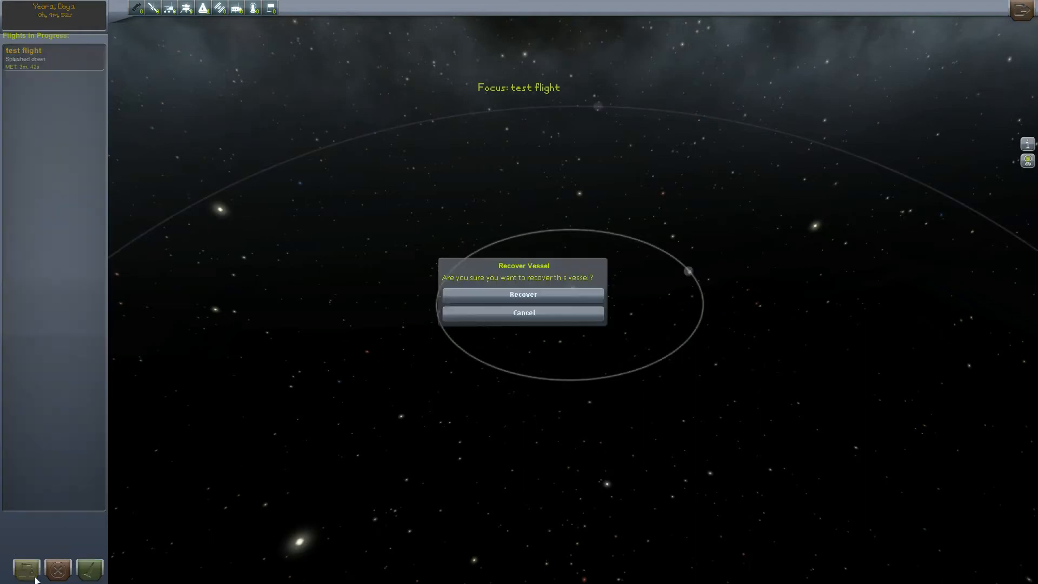
Recover the splashed-down test flight vessel, banking its 8.5 science.
{"action": "left_click", "coordinate": [522, 294]}
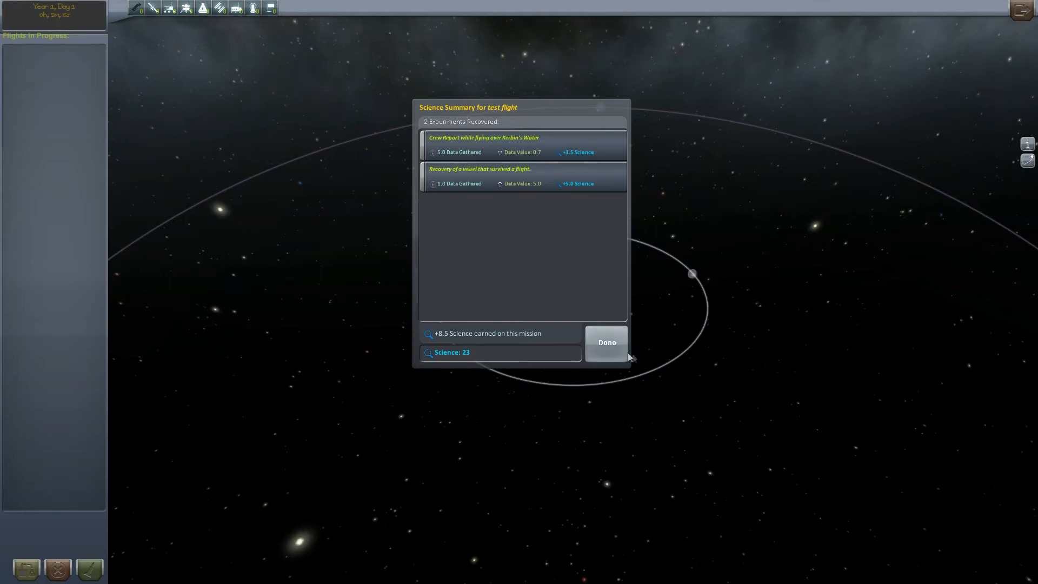
{"action": "left_click", "coordinate": [606, 343]}
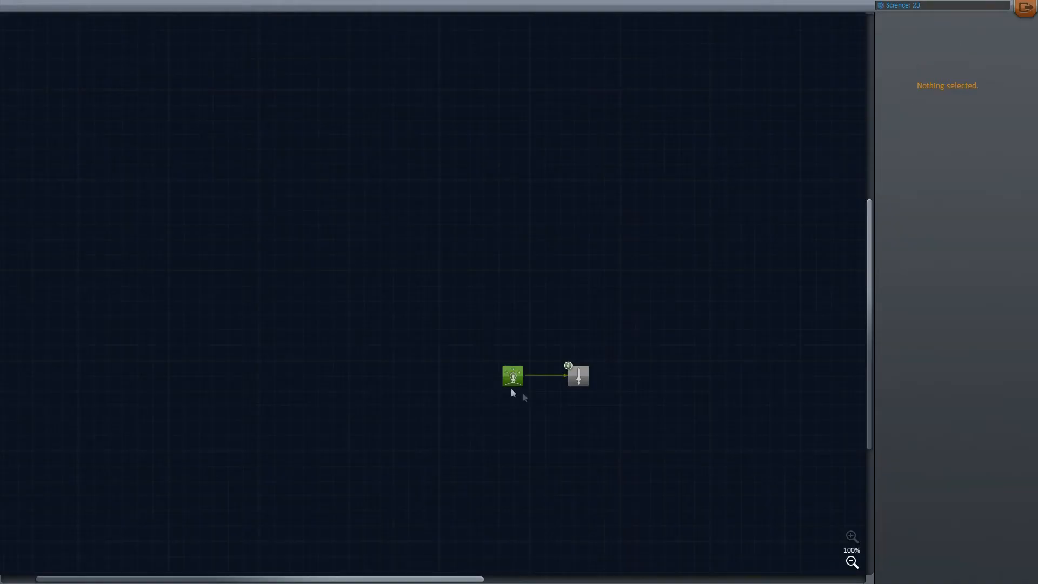
Show the Basic Rocketry node's details with its four parts and 5-science cost.
{"action": "left_click", "coordinate": [577, 375]}
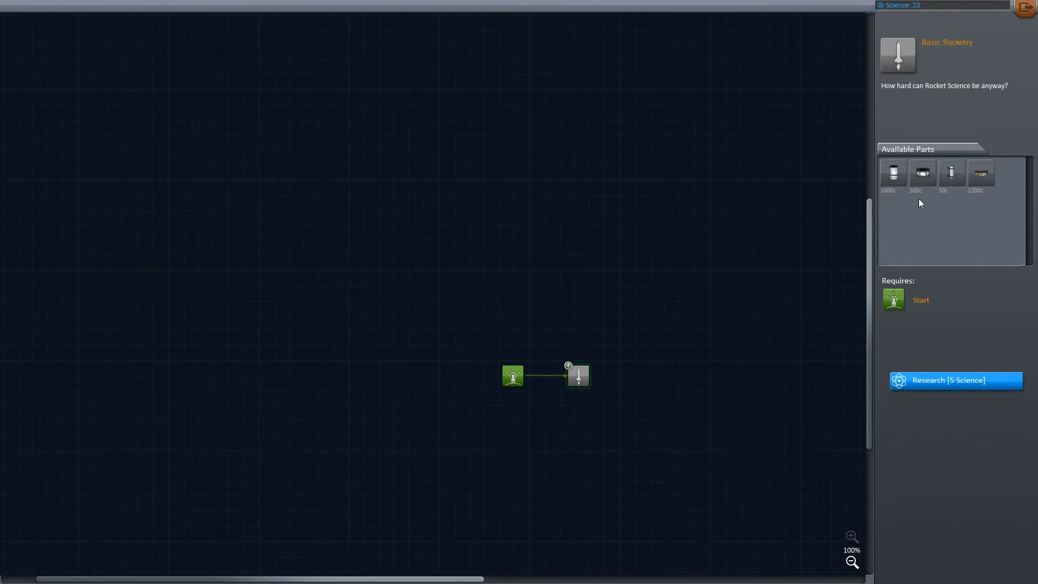
{"action": "mouse_move", "coordinate": [893, 173]}
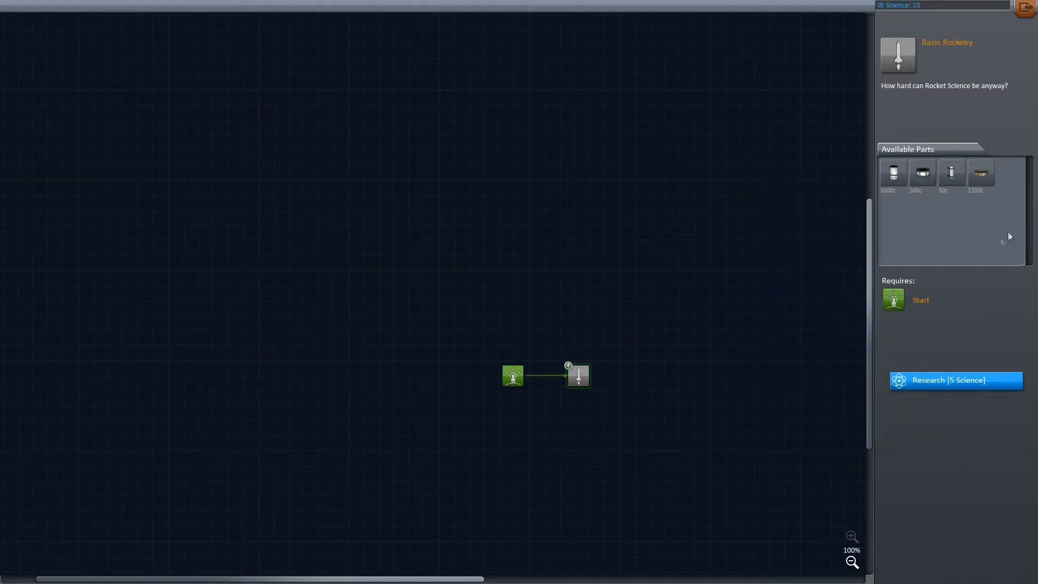
{"action": "mouse_move", "coordinate": [965, 218]}
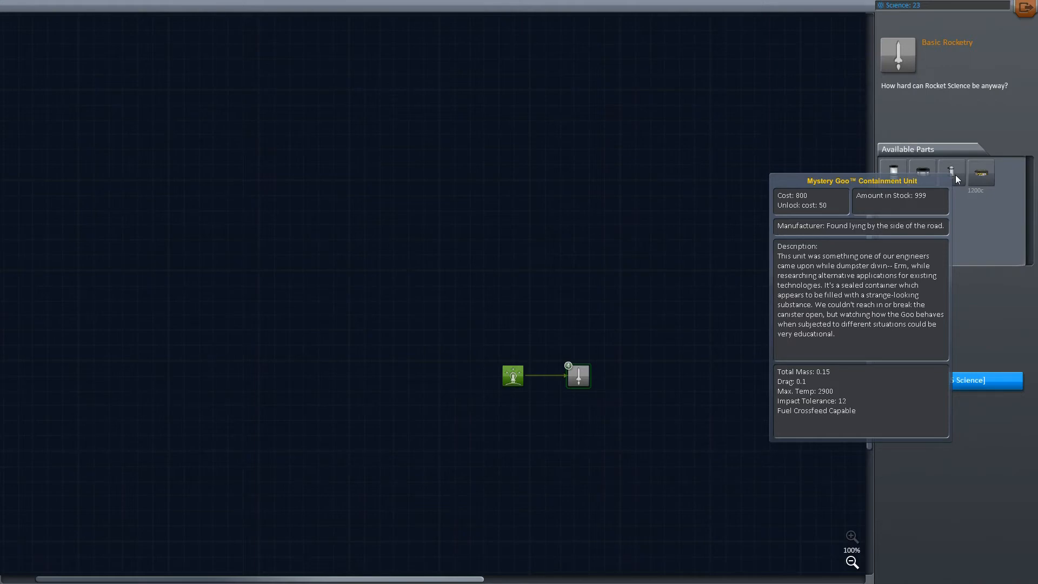
{"action": "mouse_move", "coordinate": [959, 180]}
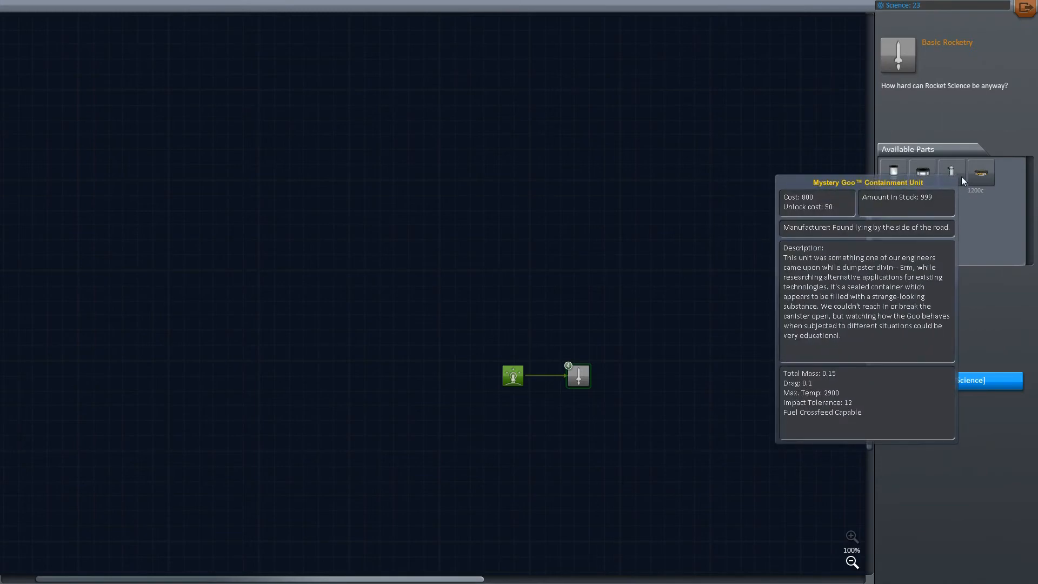
{"action": "mouse_move", "coordinate": [980, 173]}
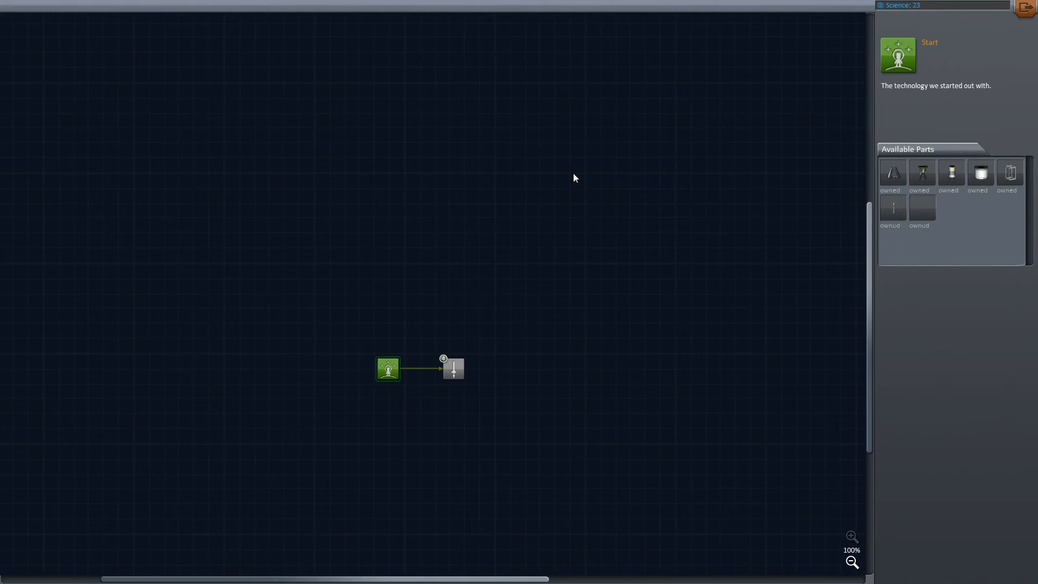
Research Basic Rocketry for 5 science and review its now-owned parts.
{"action": "left_click", "coordinate": [453, 367]}
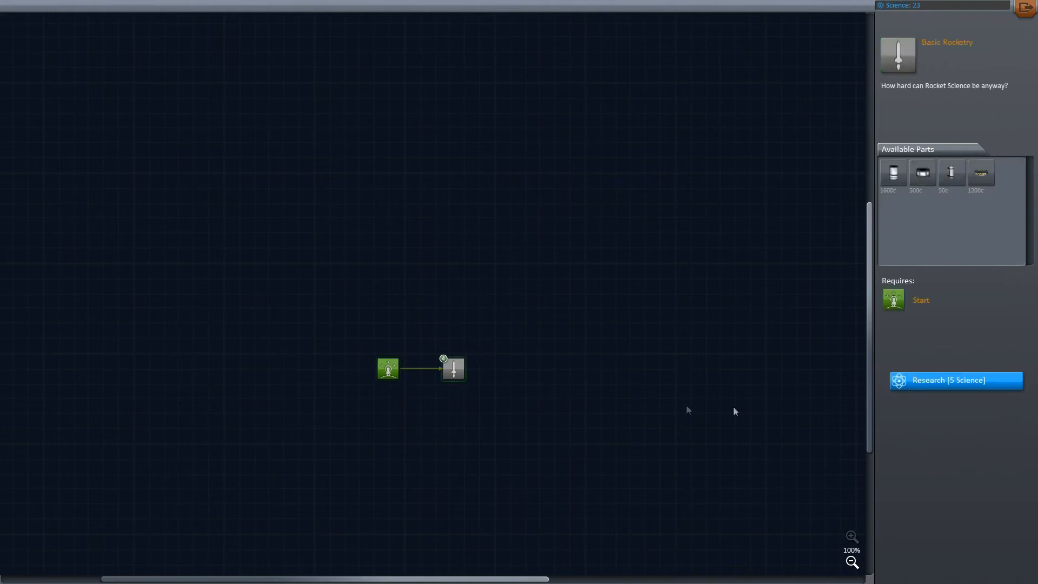
{"action": "left_click", "coordinate": [955, 380]}
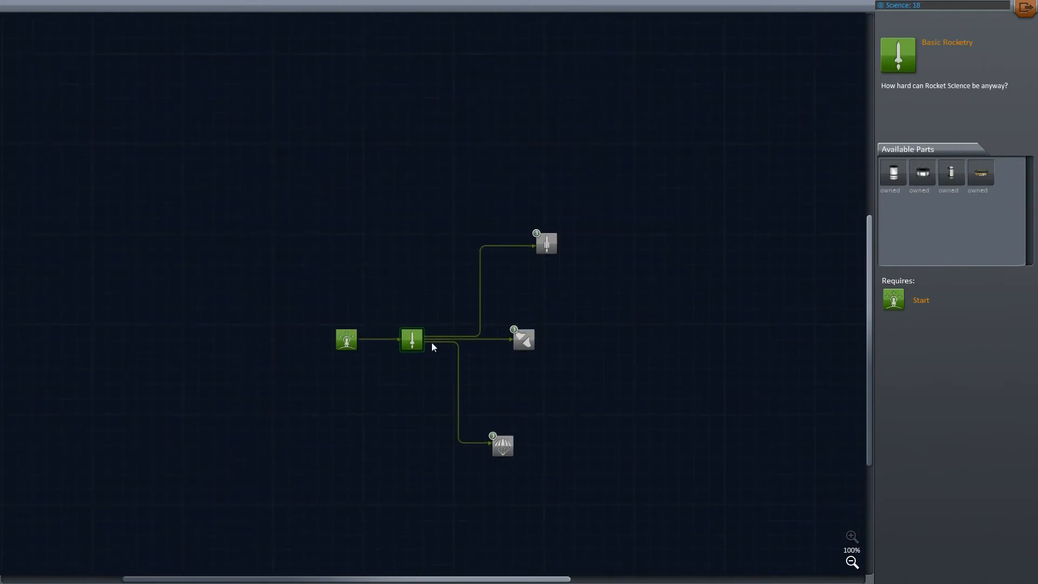
{"action": "mouse_move", "coordinate": [411, 343]}
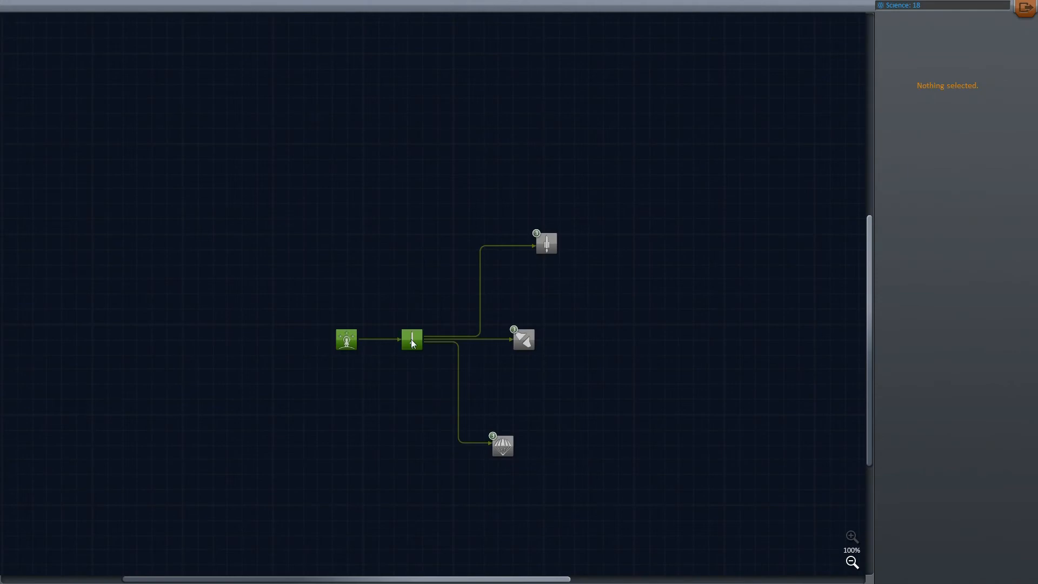
{"action": "left_click", "coordinate": [411, 340]}
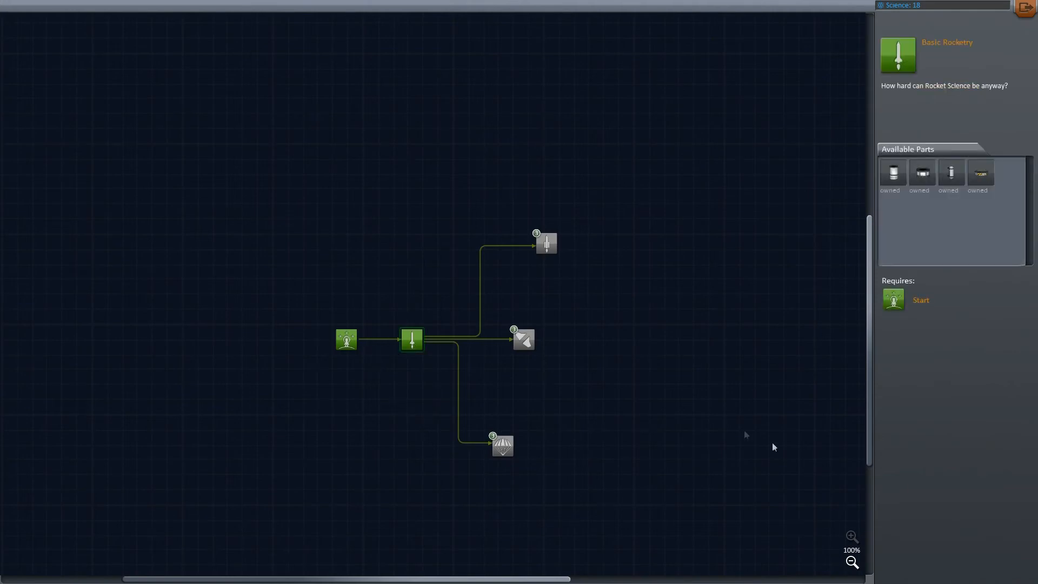
{"action": "mouse_move", "coordinate": [939, 174]}
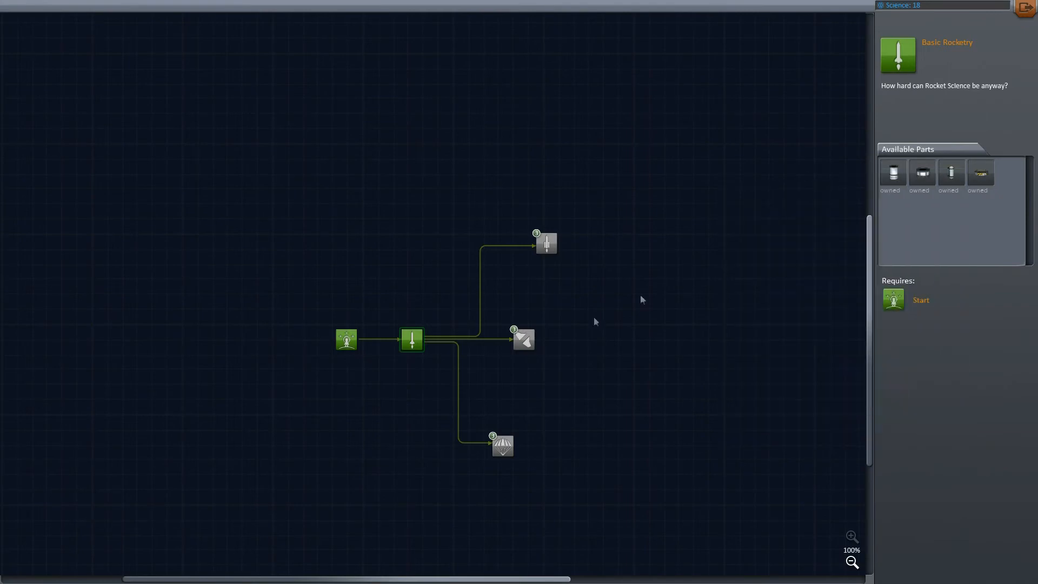
Review the Stability (18 science) and Survivability (15 science) technology details.
{"action": "left_click", "coordinate": [523, 338]}
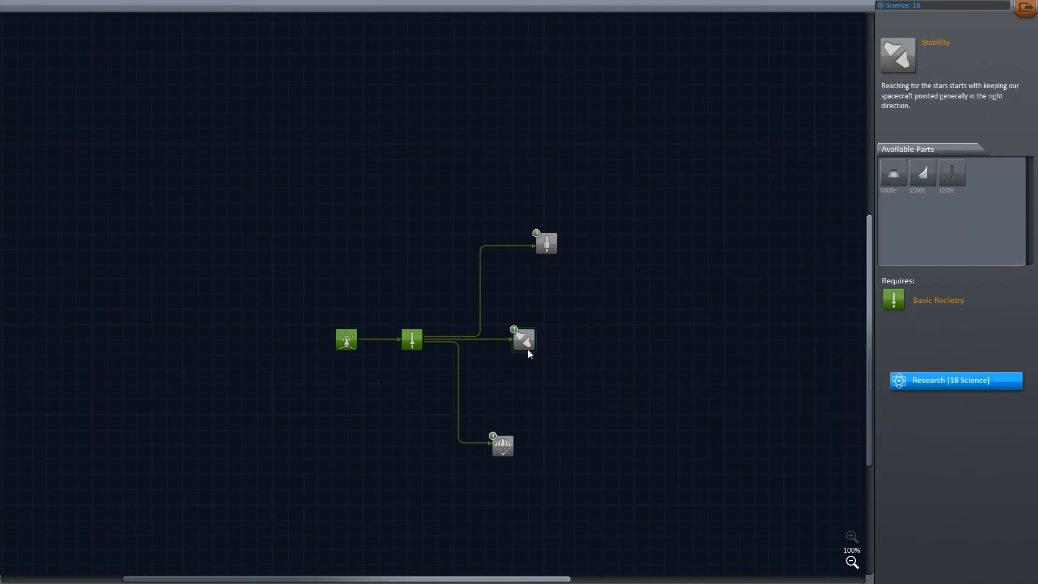
{"action": "mouse_move", "coordinate": [506, 450]}
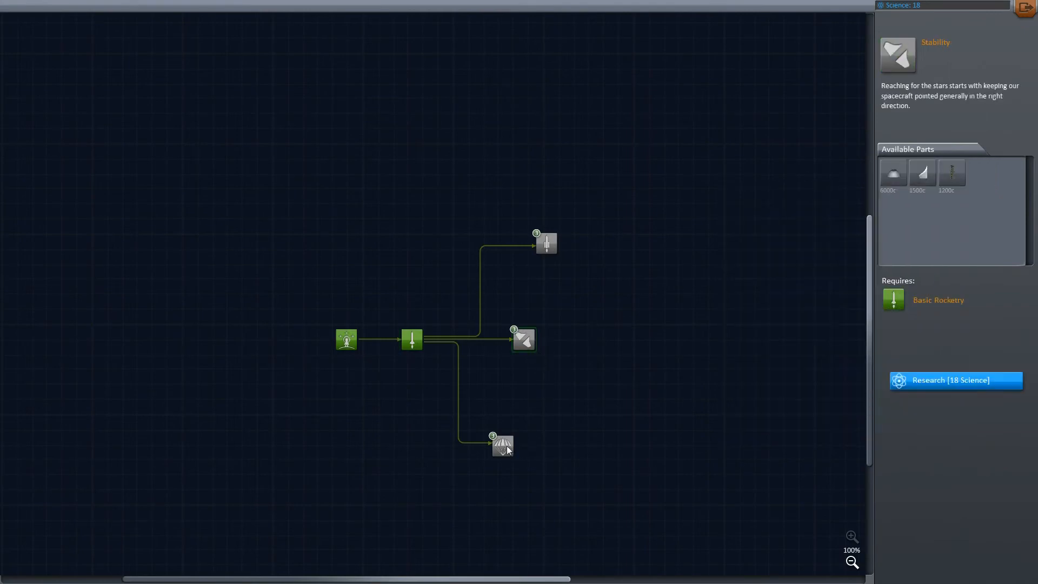
{"action": "left_click", "coordinate": [502, 446]}
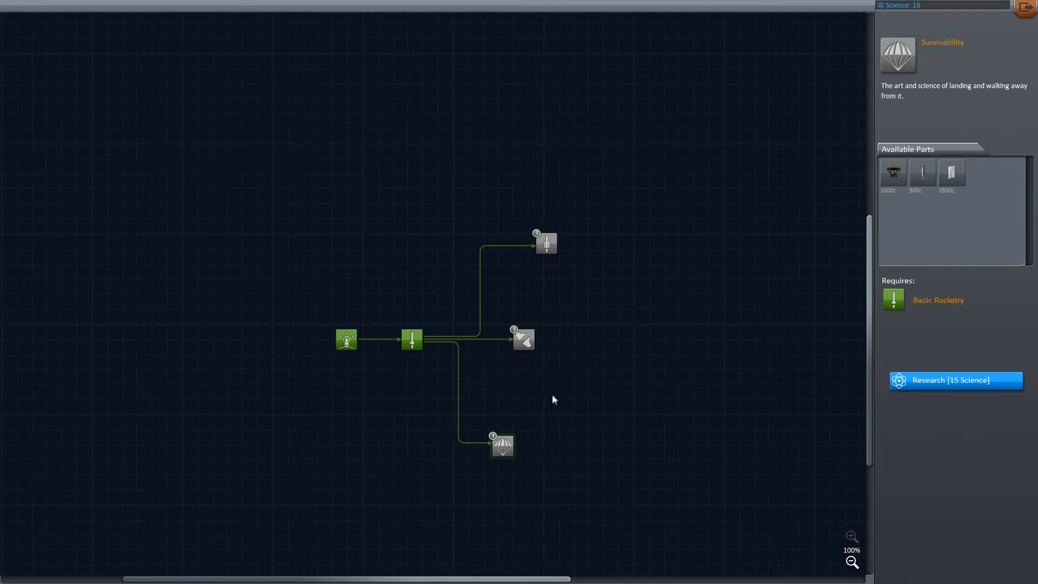
{"action": "mouse_move", "coordinate": [951, 172]}
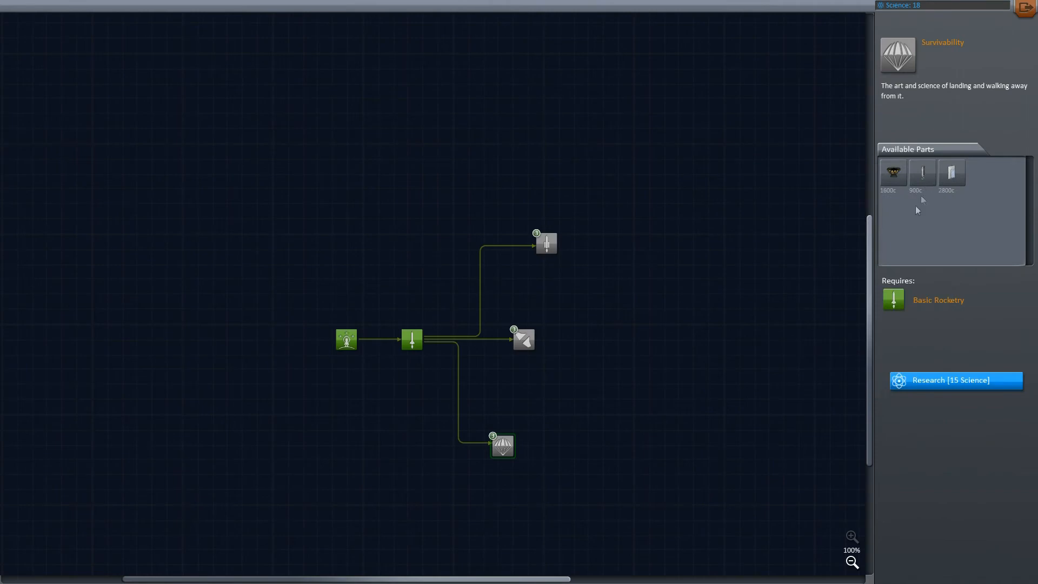
{"action": "mouse_move", "coordinate": [921, 173]}
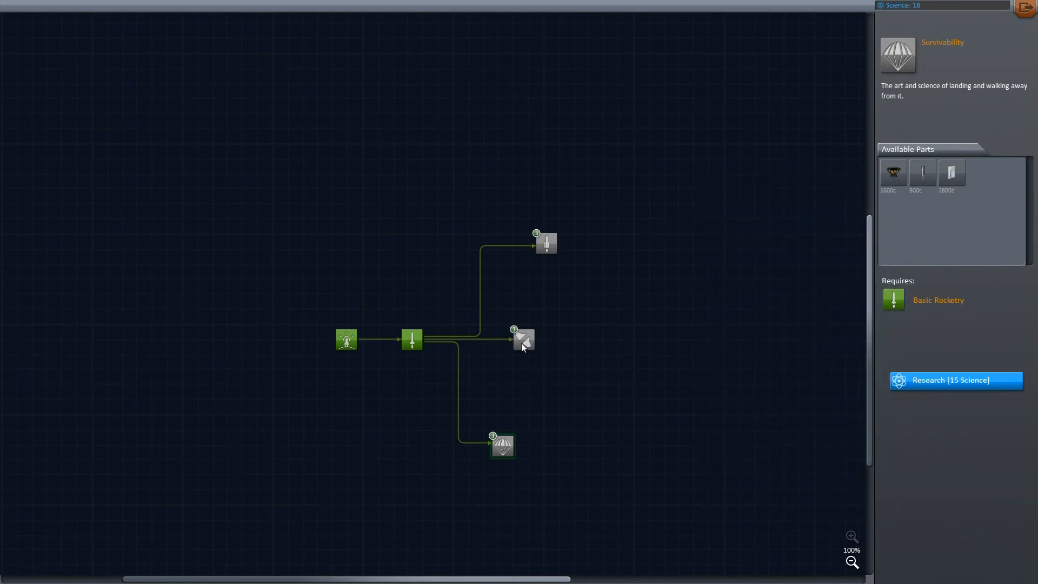
Review General Rocketry's 20-science listing, then Basic Rocketry's owned parts.
{"action": "left_click", "coordinate": [545, 243]}
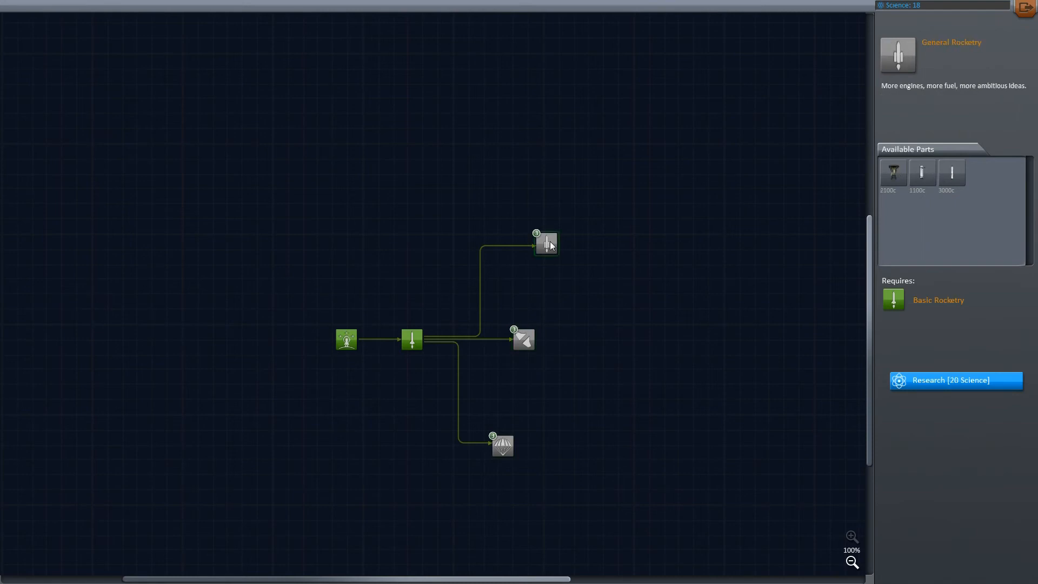
{"action": "mouse_move", "coordinate": [530, 359]}
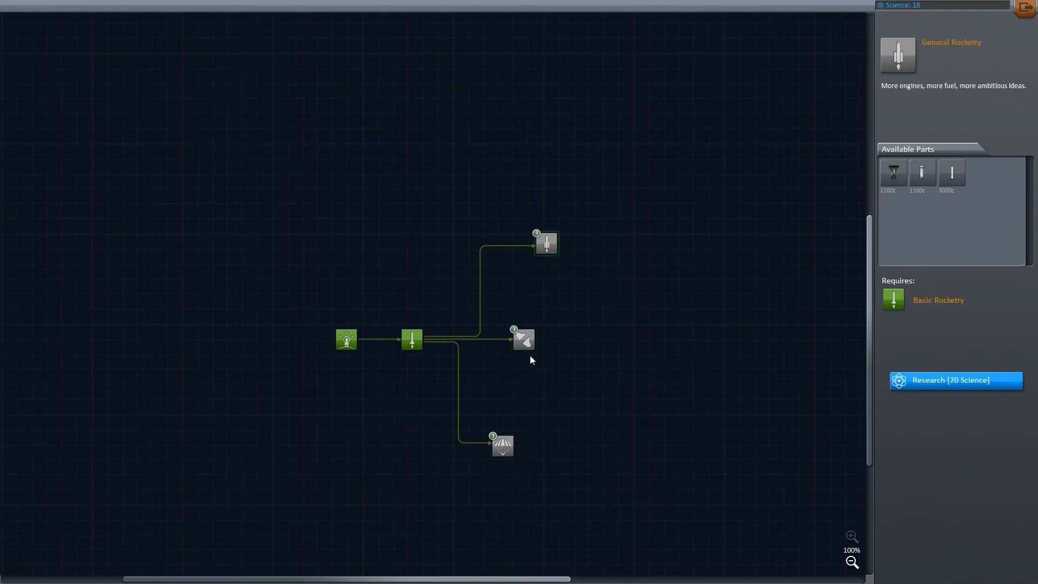
{"action": "left_click", "coordinate": [411, 340]}
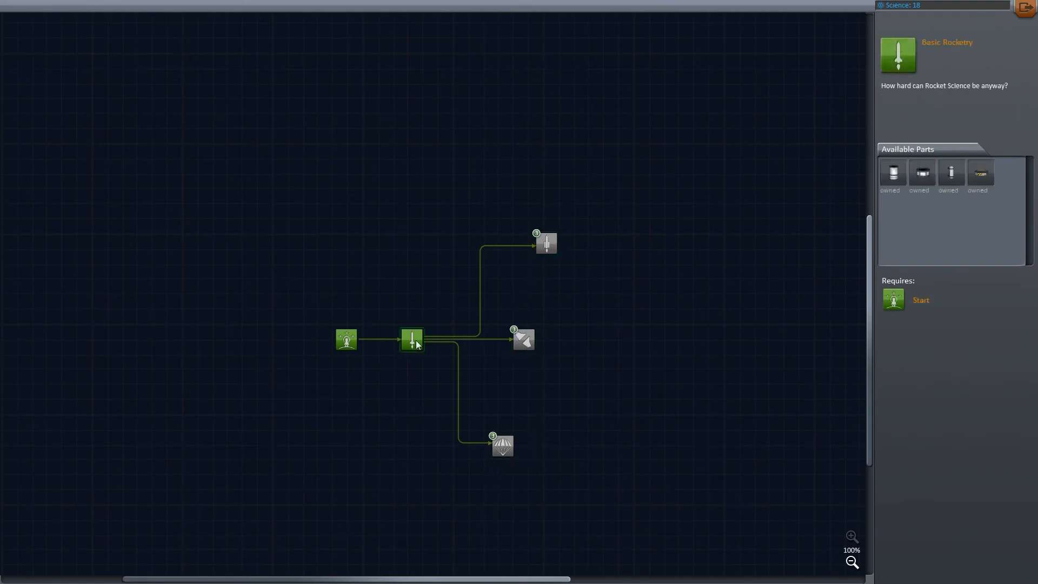
{"action": "mouse_move", "coordinate": [533, 340]}
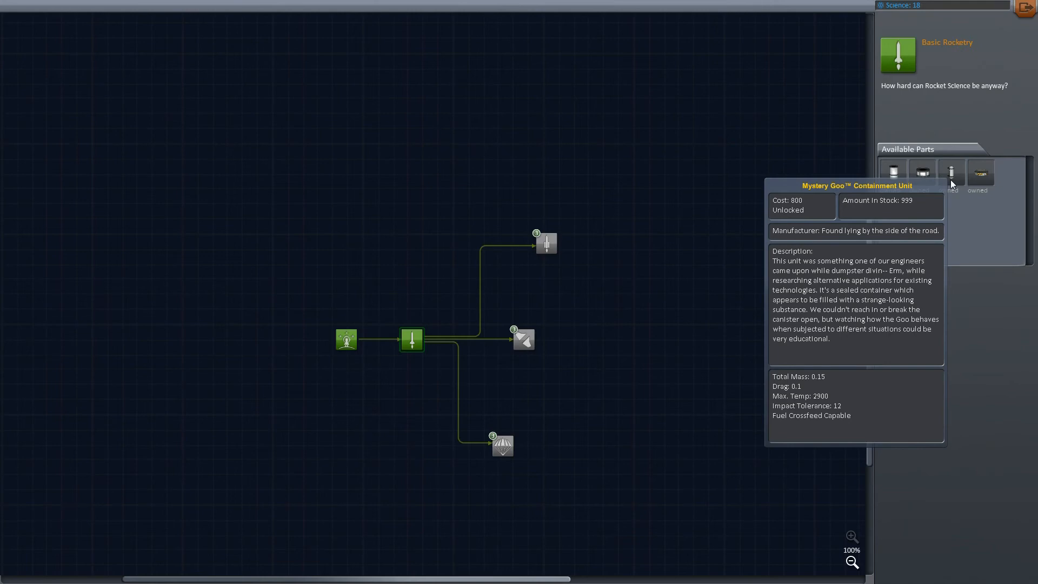
{"action": "mouse_move", "coordinate": [689, 225]}
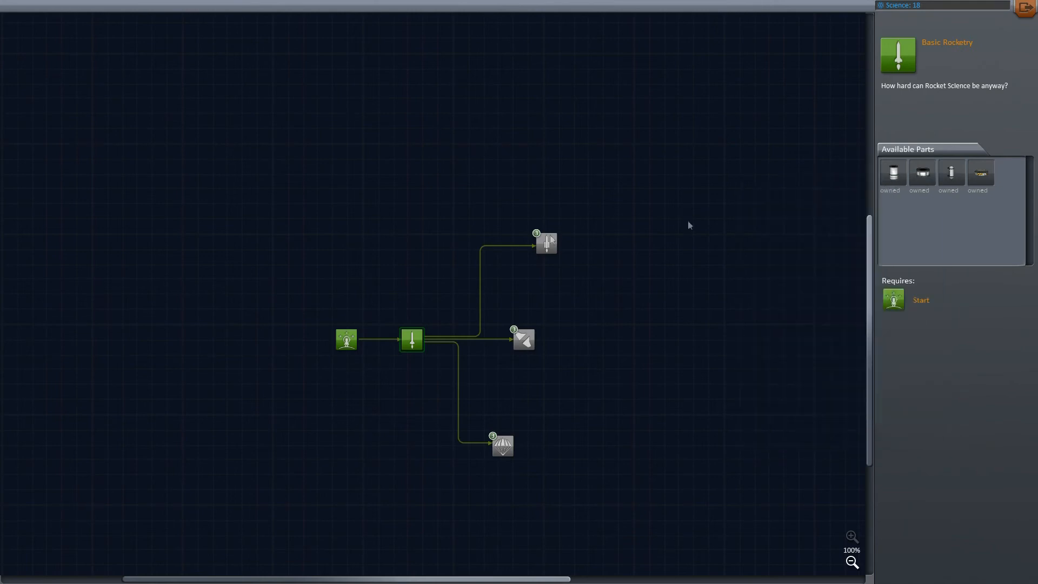
{"action": "left_click", "coordinate": [524, 340]}
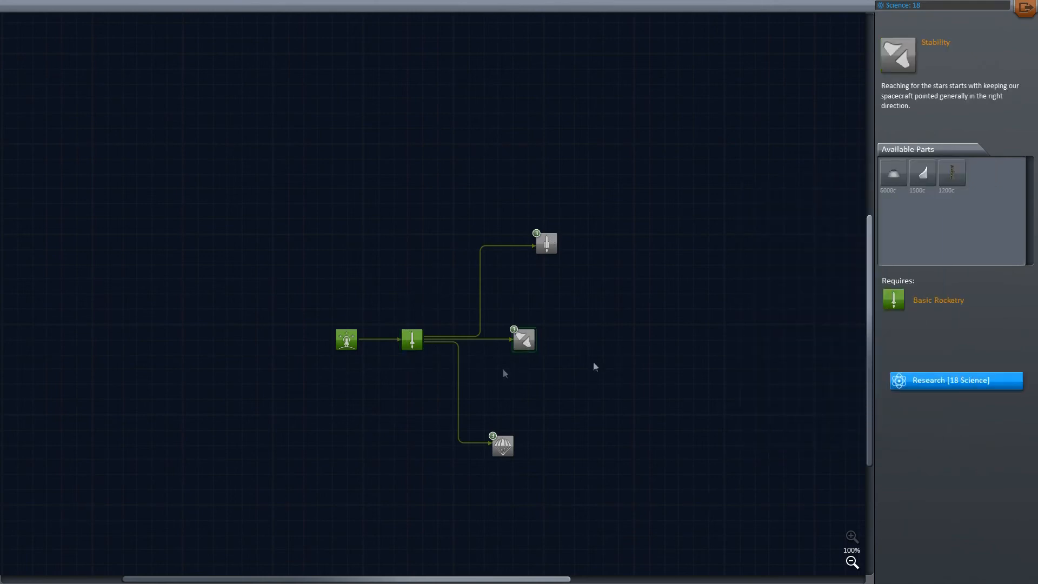
{"action": "left_click", "coordinate": [411, 339]}
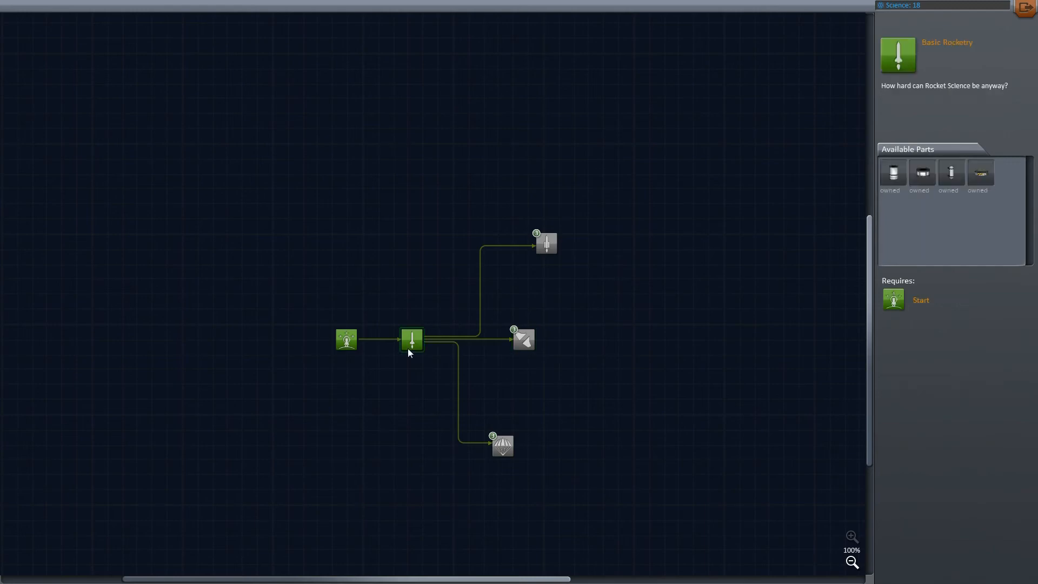
{"action": "mouse_move", "coordinate": [892, 173]}
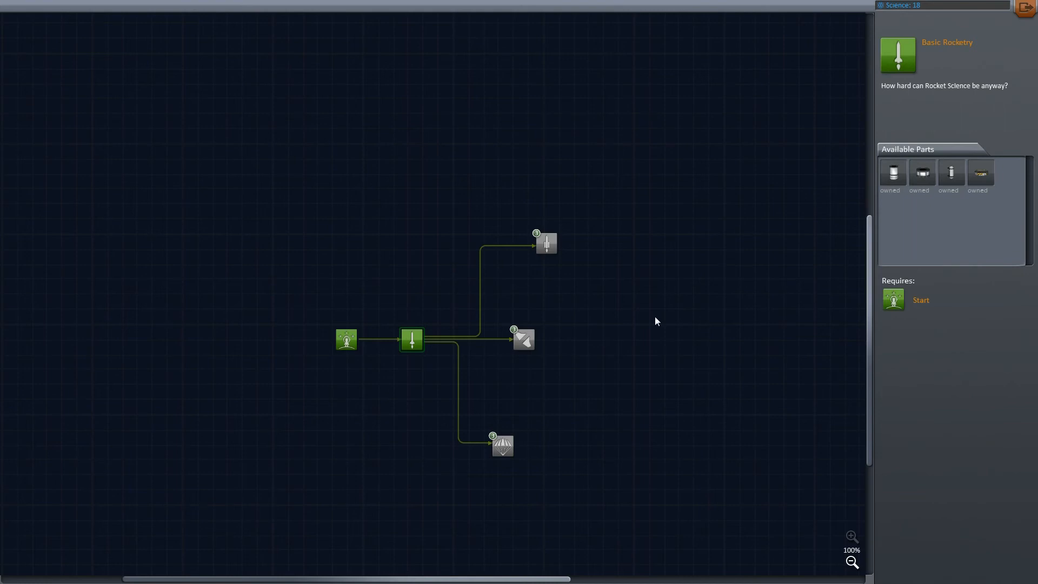
{"action": "mouse_move", "coordinate": [656, 311]}
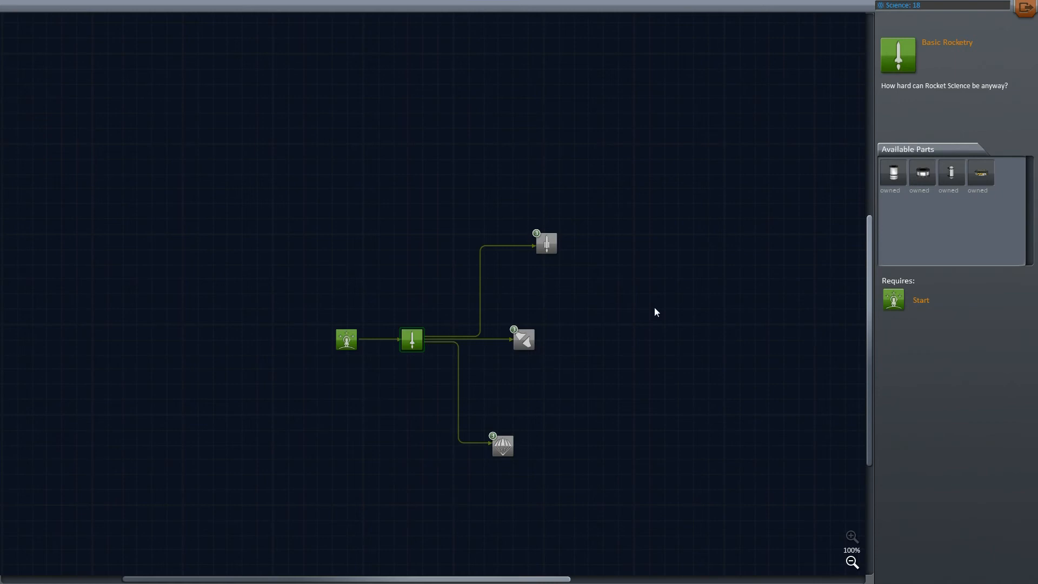
{"action": "mouse_move", "coordinate": [551, 349]}
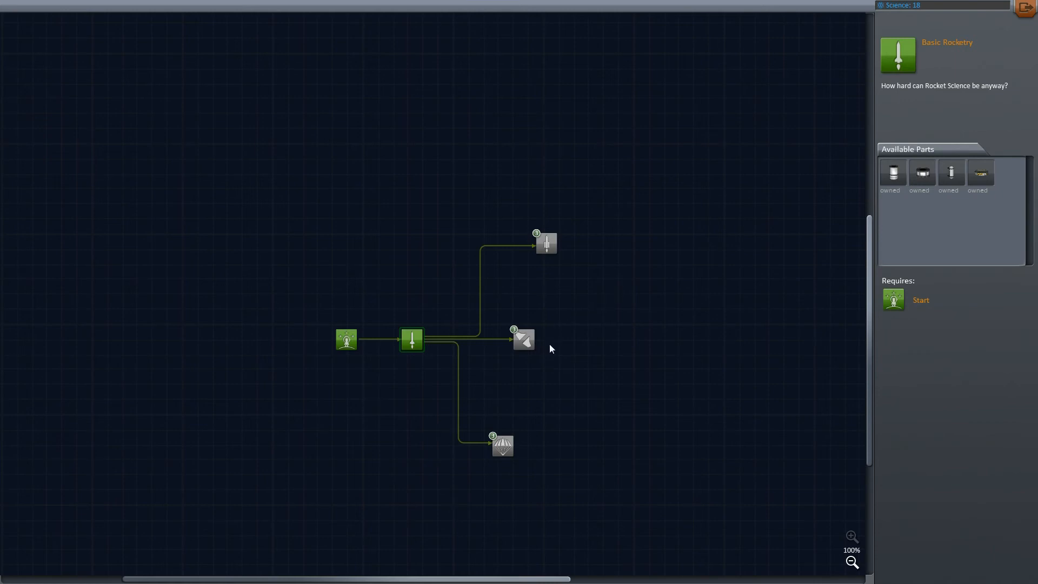
{"action": "mouse_move", "coordinate": [424, 313]}
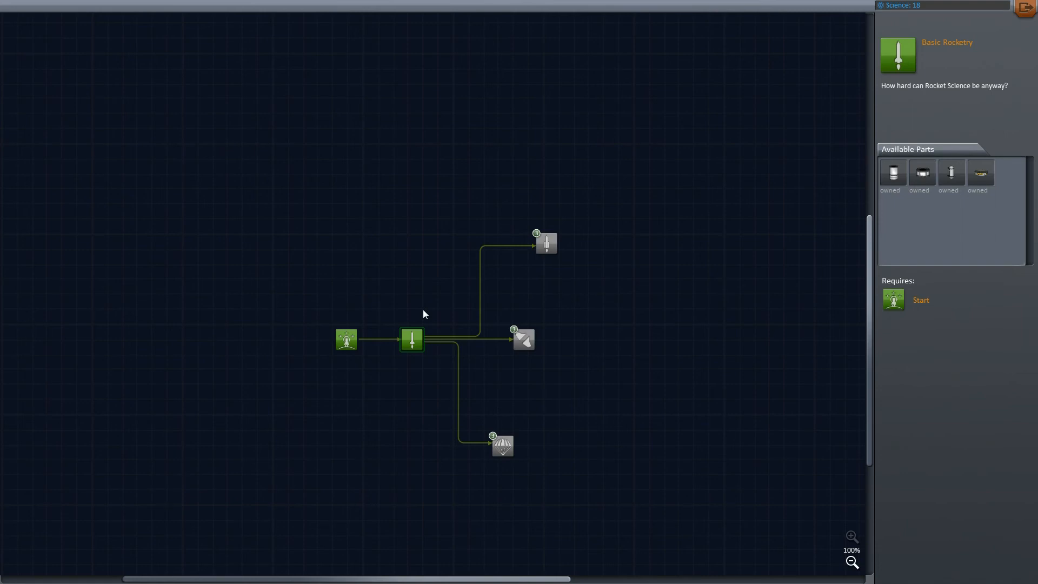
{"action": "mouse_move", "coordinate": [411, 343]}
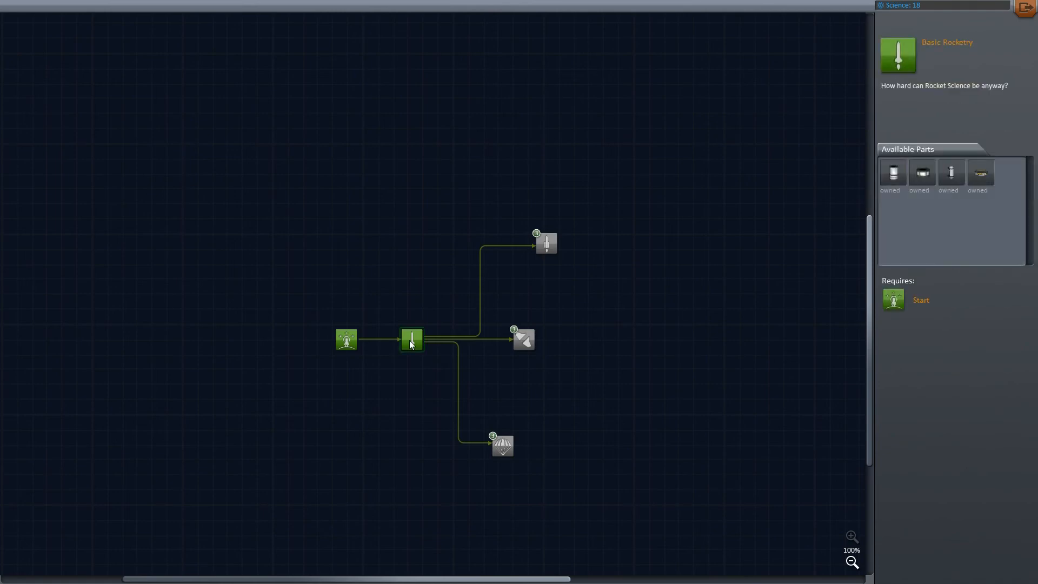
{"action": "mouse_move", "coordinate": [595, 197]}
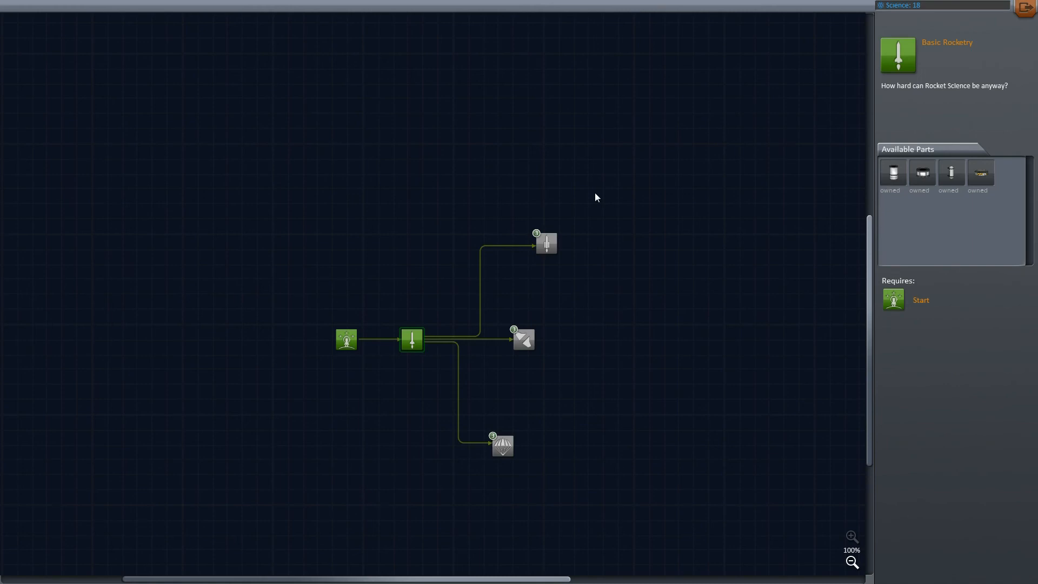
{"action": "mouse_move", "coordinate": [530, 351]}
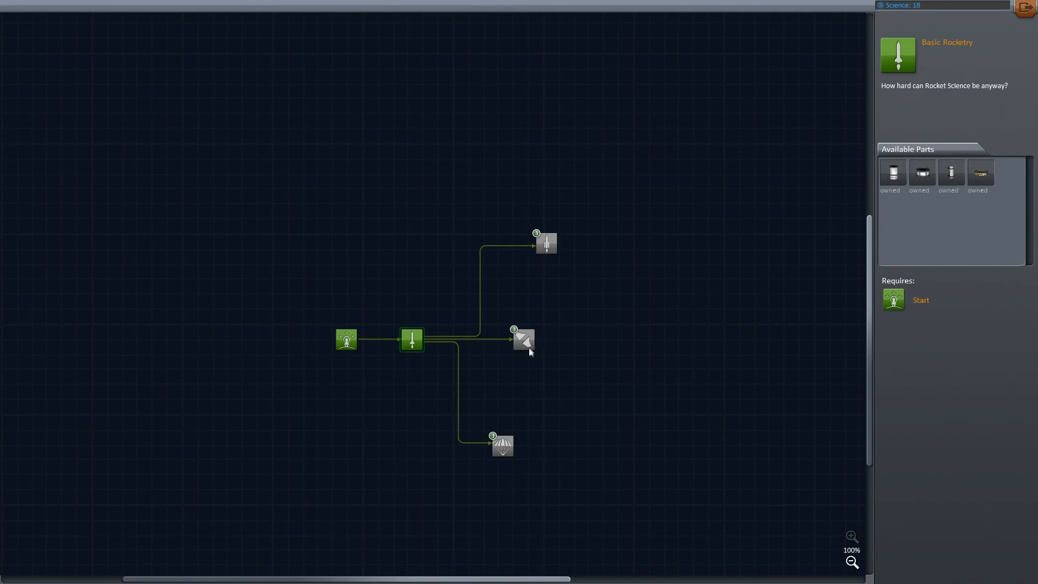
Check Survivability (15) and General Rocketry (20) node costs, then leave the R&D tech tree.
{"action": "left_click", "coordinate": [502, 446]}
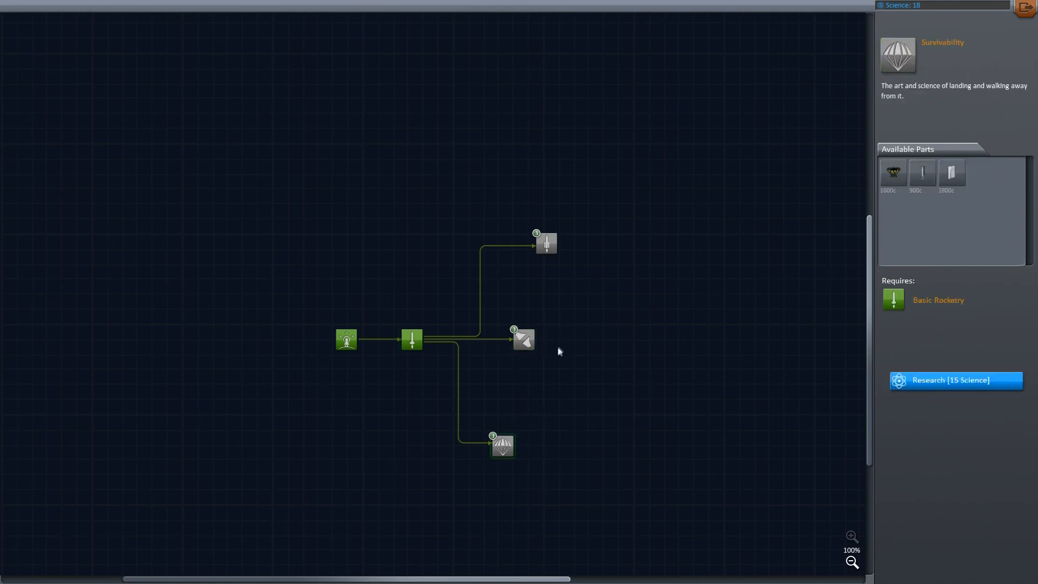
{"action": "left_click", "coordinate": [545, 243]}
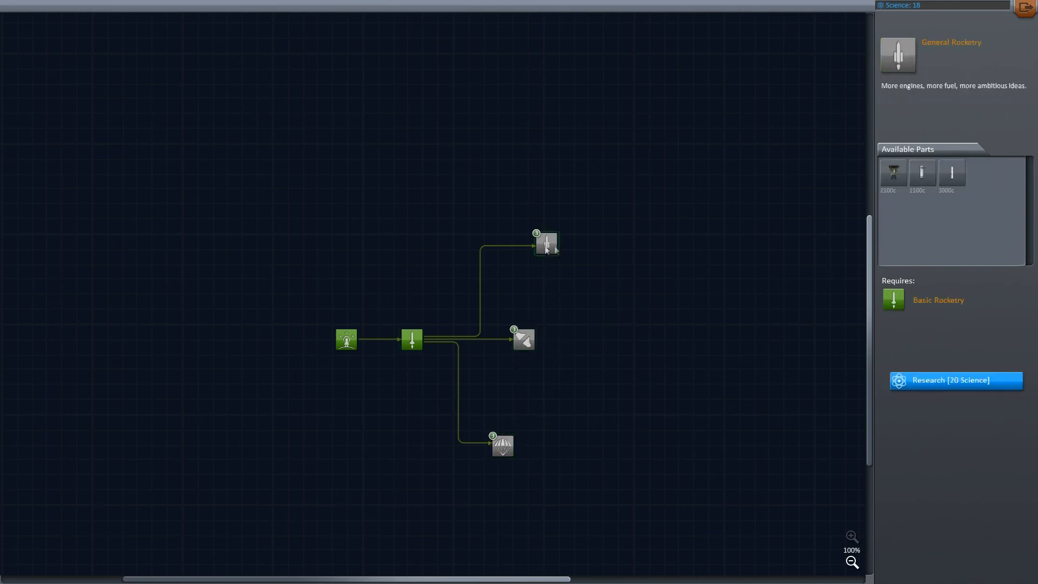
{"action": "mouse_move", "coordinate": [858, 66]}
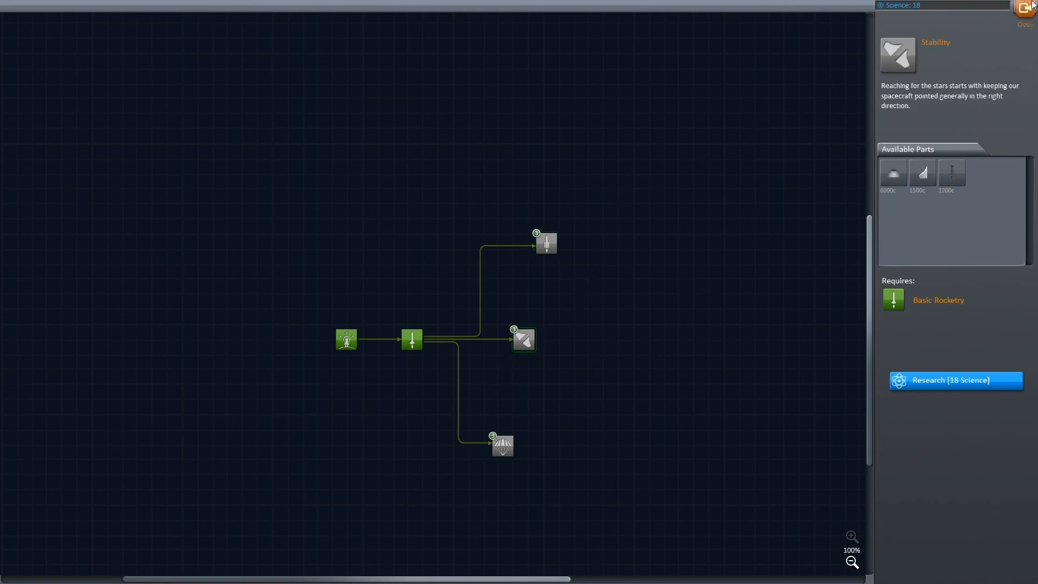
{"action": "left_click", "coordinate": [1026, 7]}
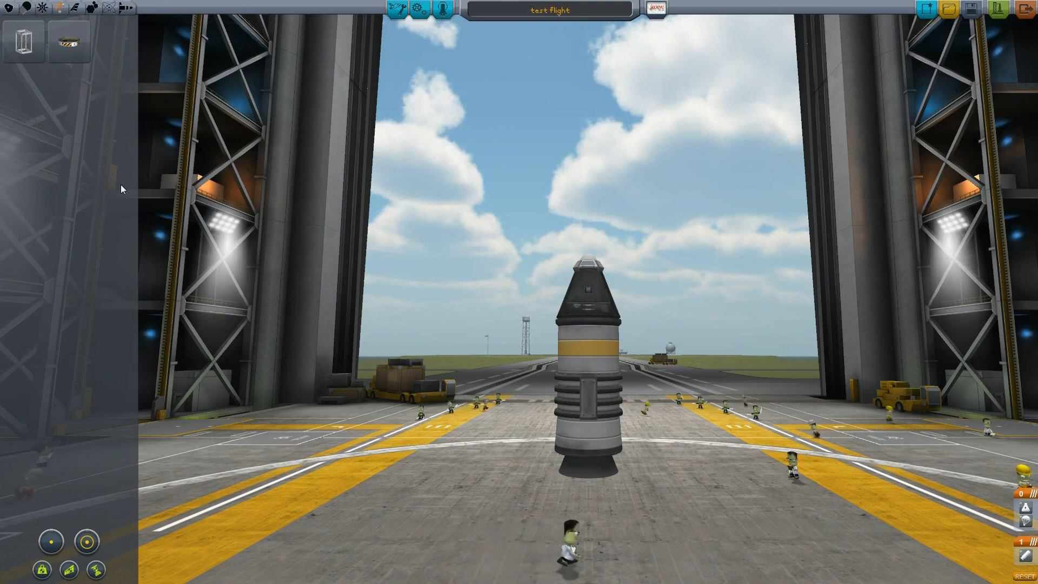
{"action": "mouse_move", "coordinate": [103, 54]}
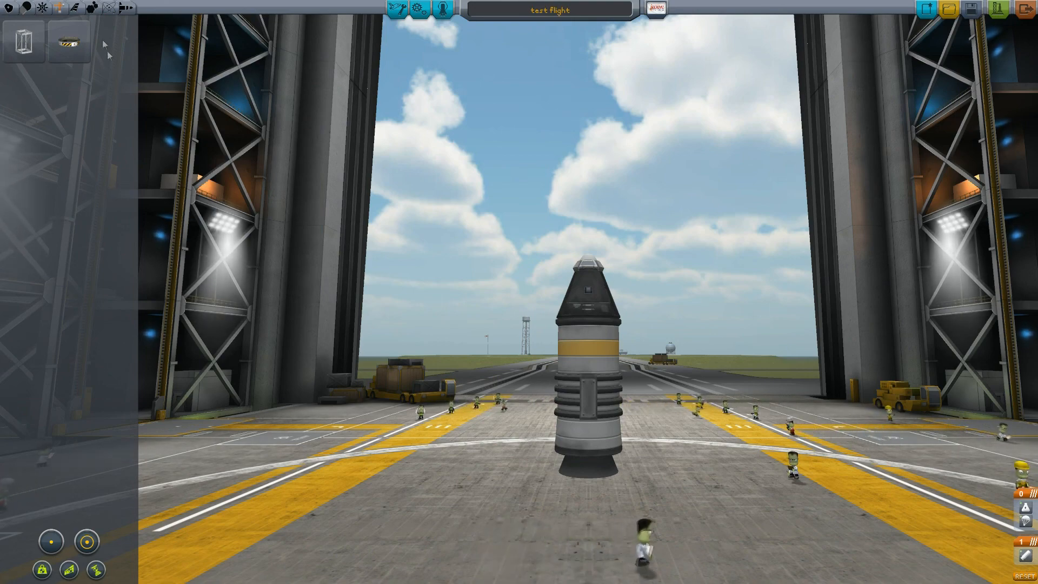
{"action": "mouse_move", "coordinate": [72, 10]}
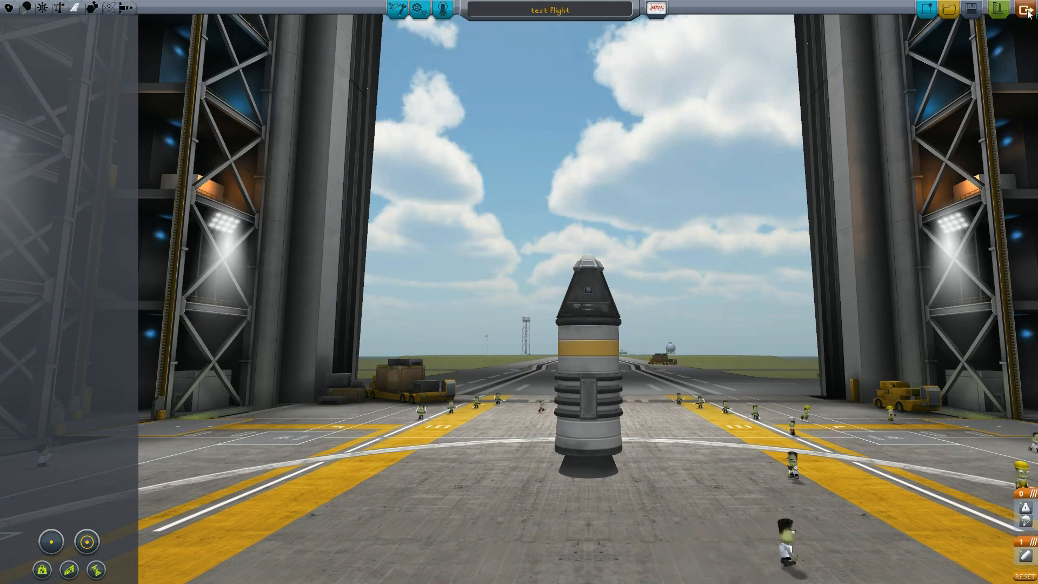
Leave the Vehicle Assembly Building and return to the Space Center overview.
{"action": "left_click", "coordinate": [1025, 9]}
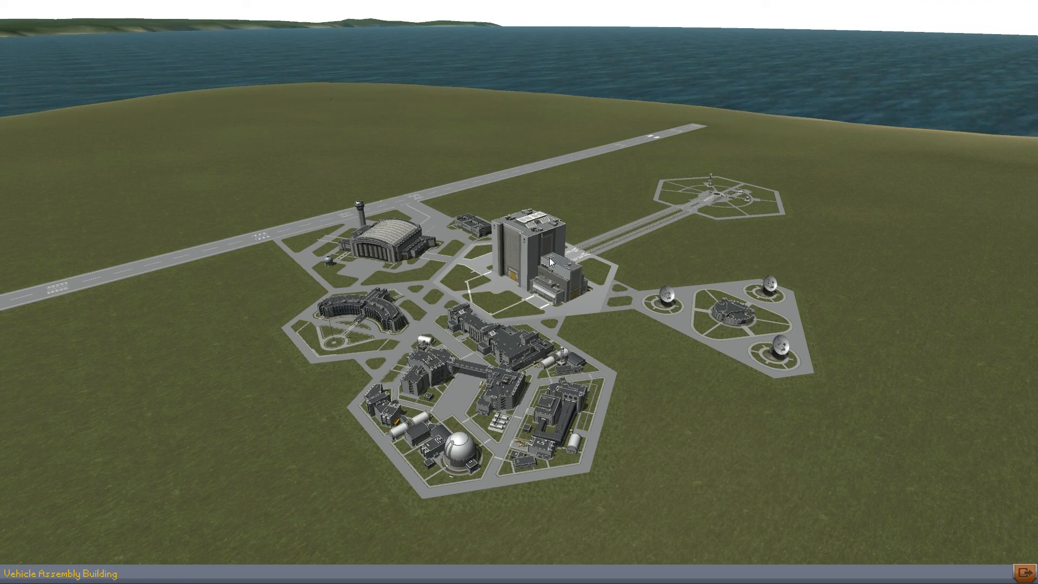
{"action": "mouse_move", "coordinate": [526, 342]}
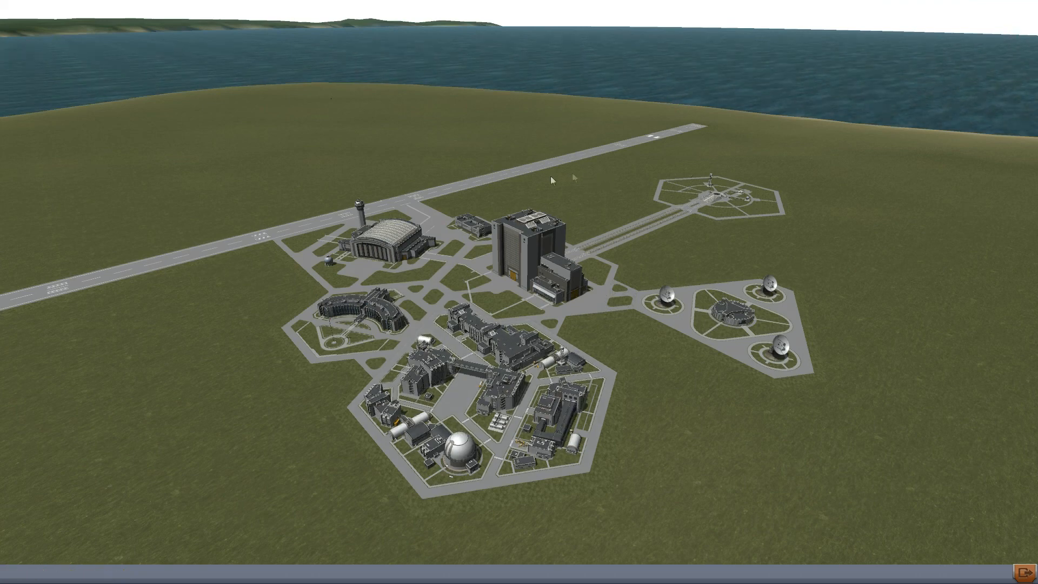
{"action": "mouse_move", "coordinate": [605, 379]}
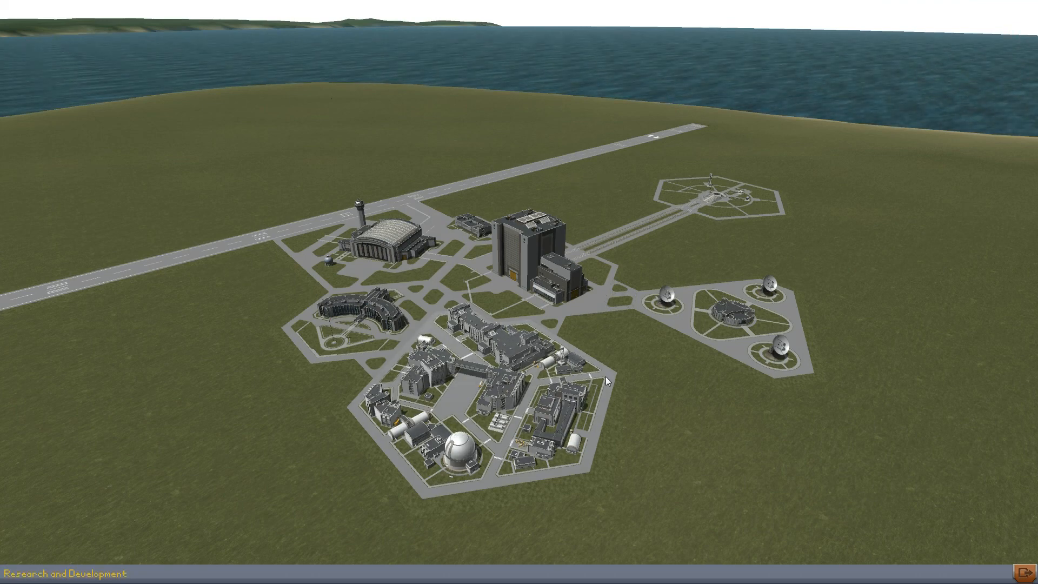